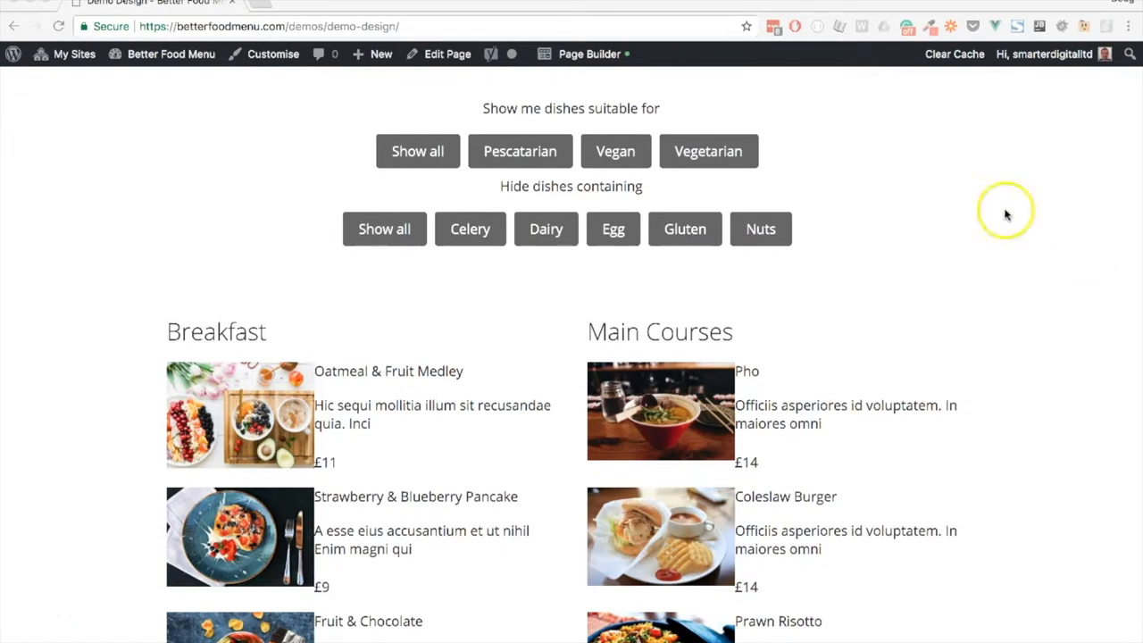
# Step: Launch Beaver Builder on the Demo Design page and open the Food Menu Filter settings
pyautogui.click(589, 53)
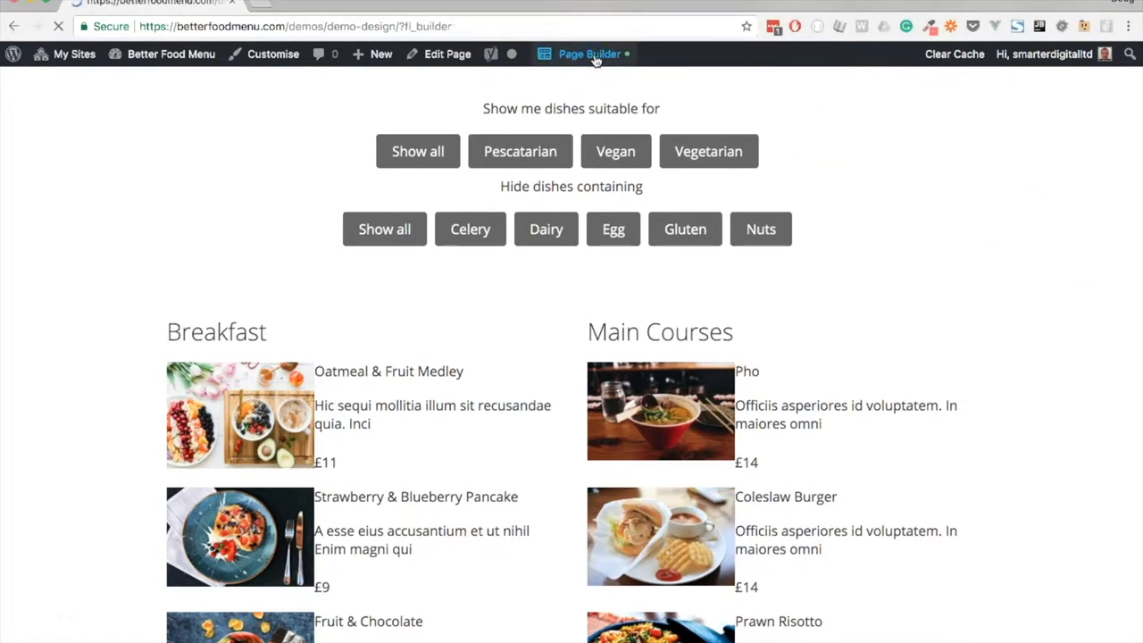
pyautogui.click(588, 54)
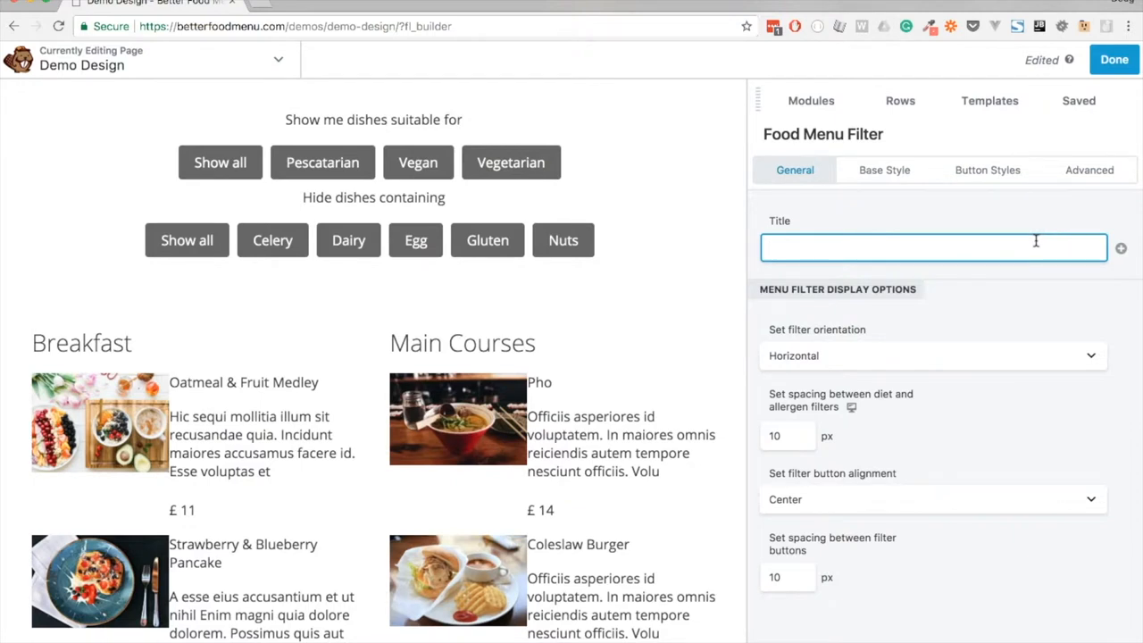
# Step: Set 30 px spacing between the diet and allergen filter groups
pyautogui.write('Filter the menu')
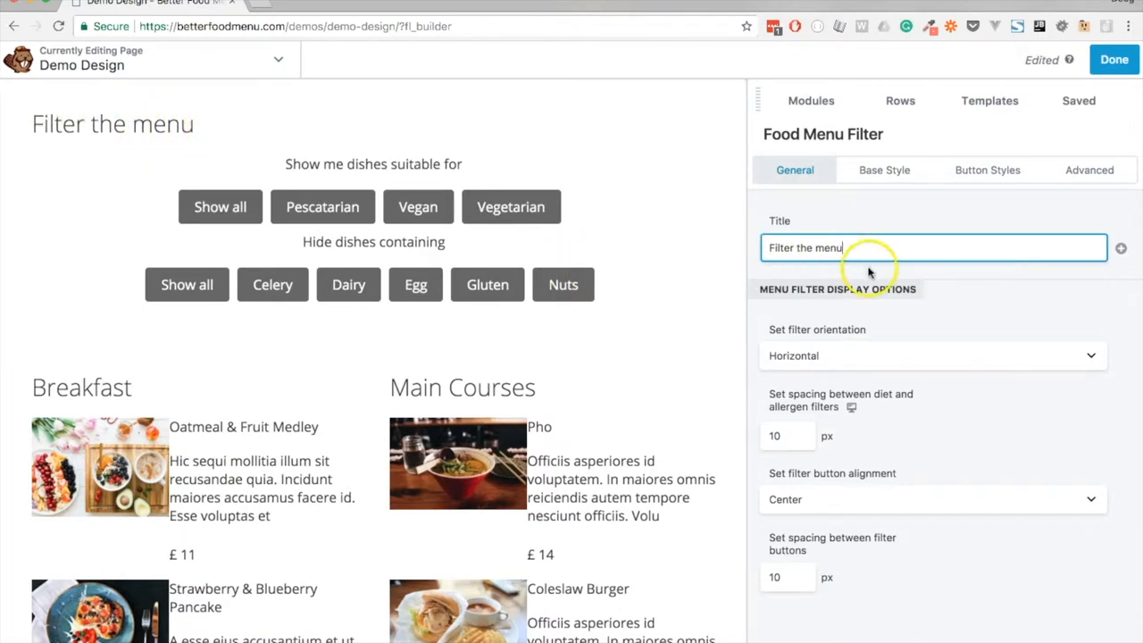
pyautogui.click(933, 247)
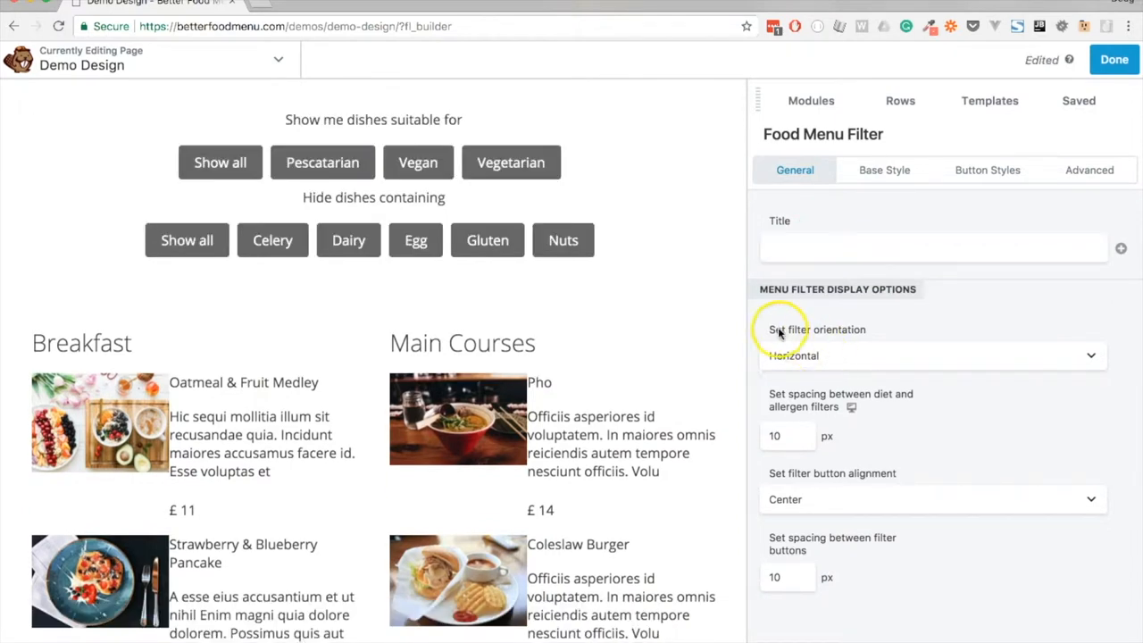
pyautogui.moveTo(790, 406)
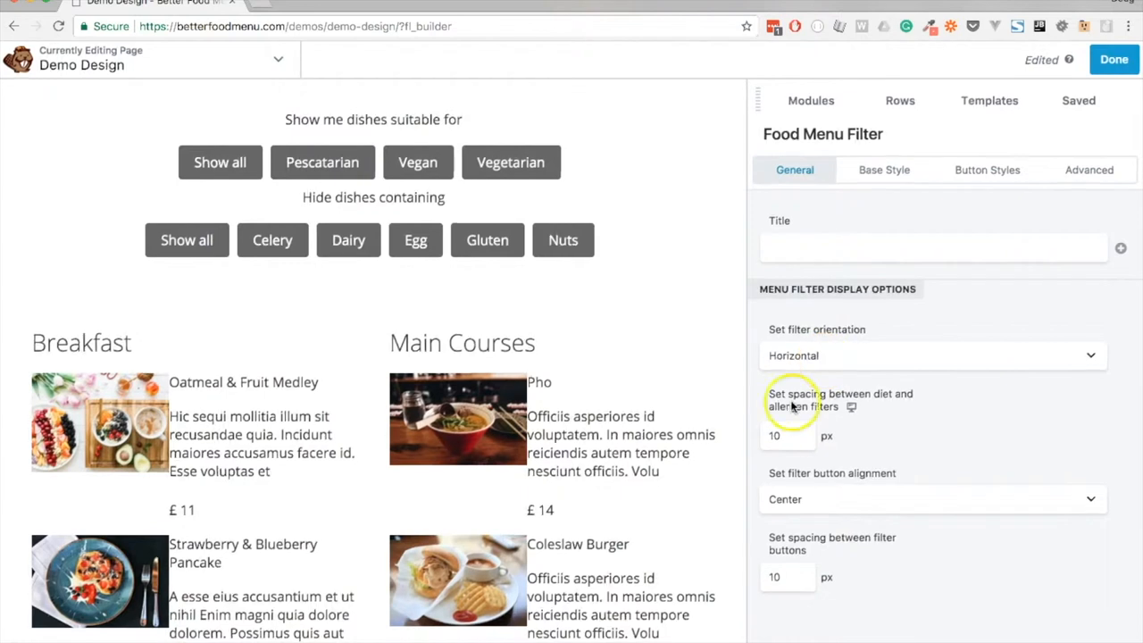
pyautogui.click(785, 436)
pyautogui.write('30')
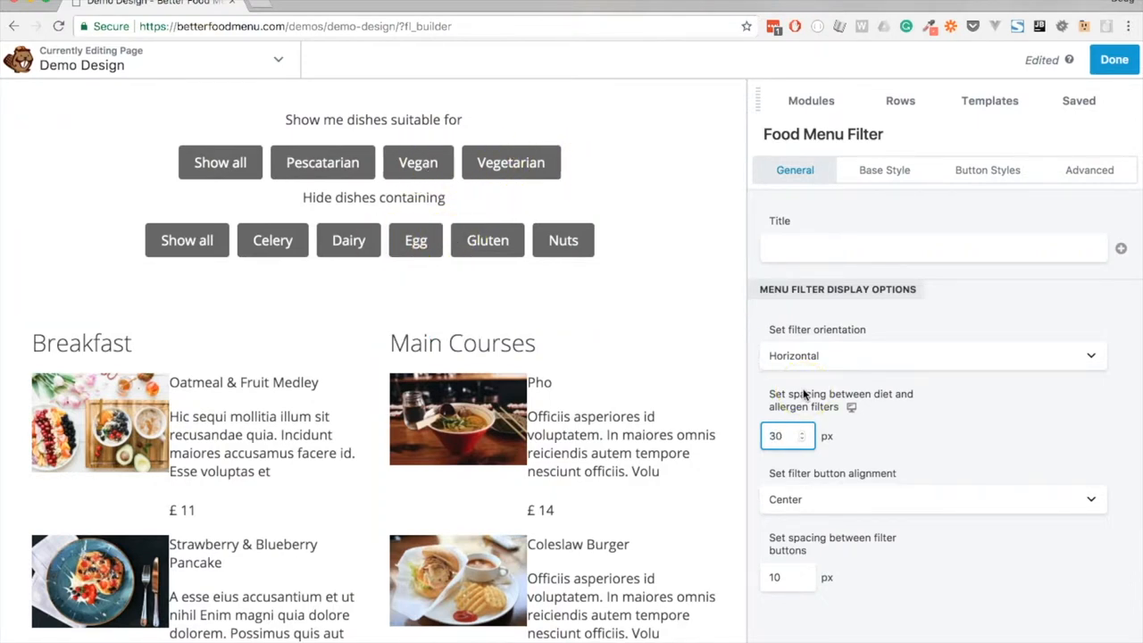
# Step: Try right and left alignment, keep buttons centered, and set 15 px button spacing
pyautogui.click(931, 500)
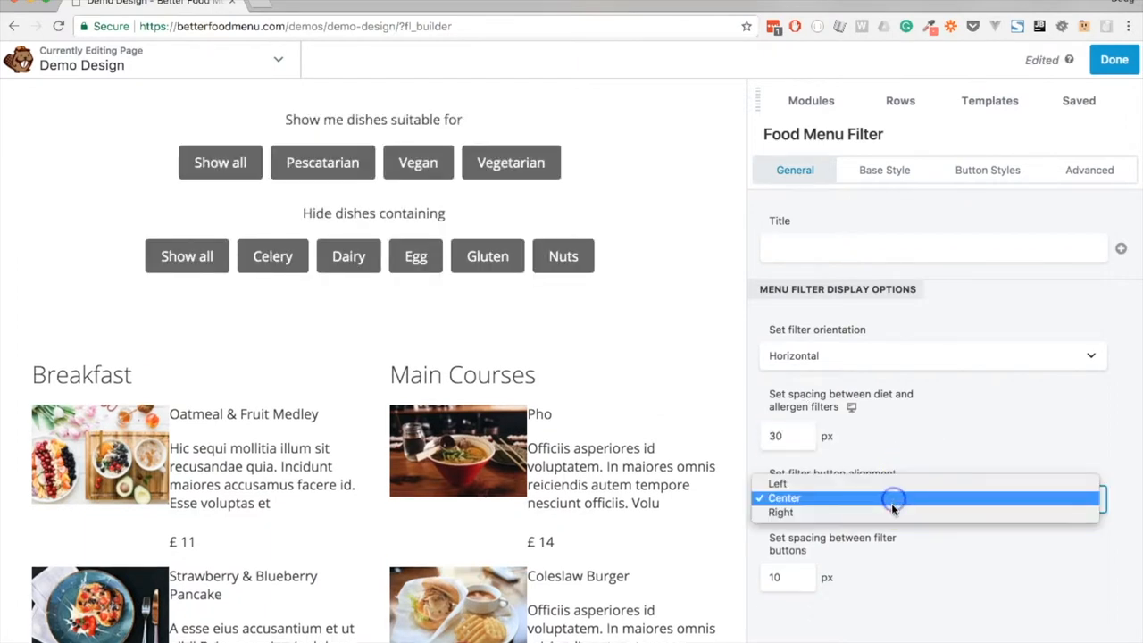
pyautogui.click(781, 511)
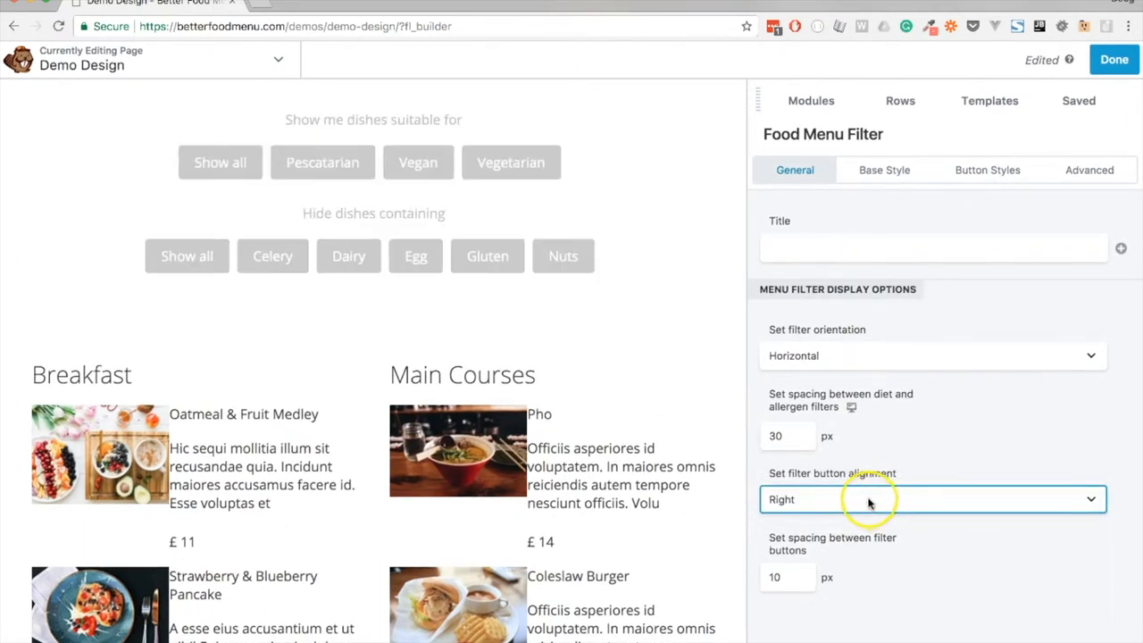
pyautogui.click(933, 499)
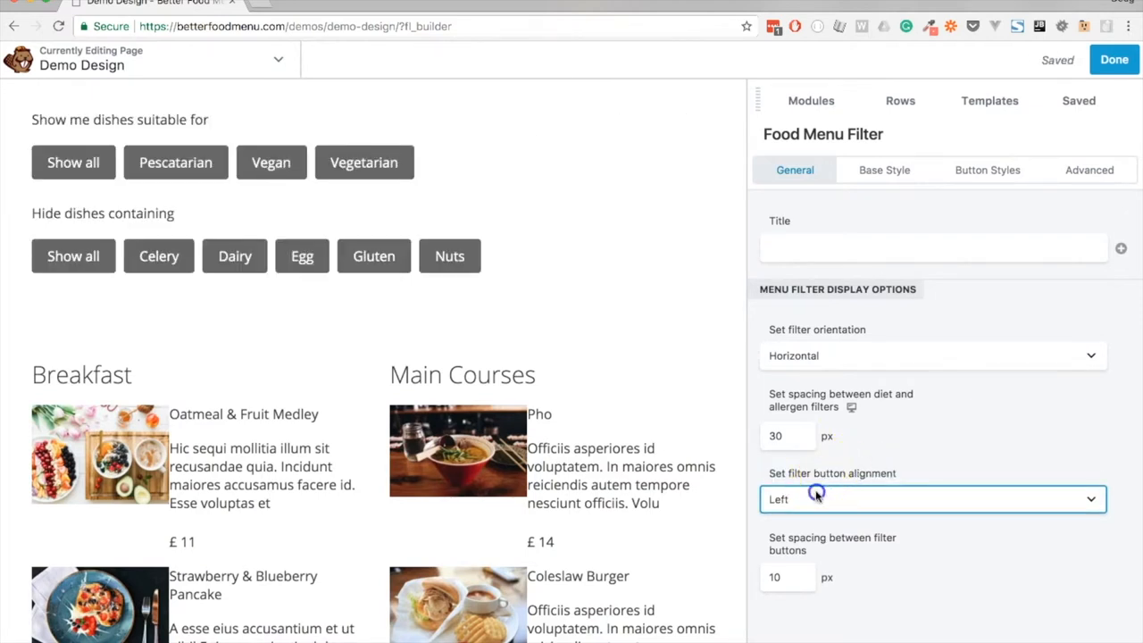
pyautogui.click(932, 499)
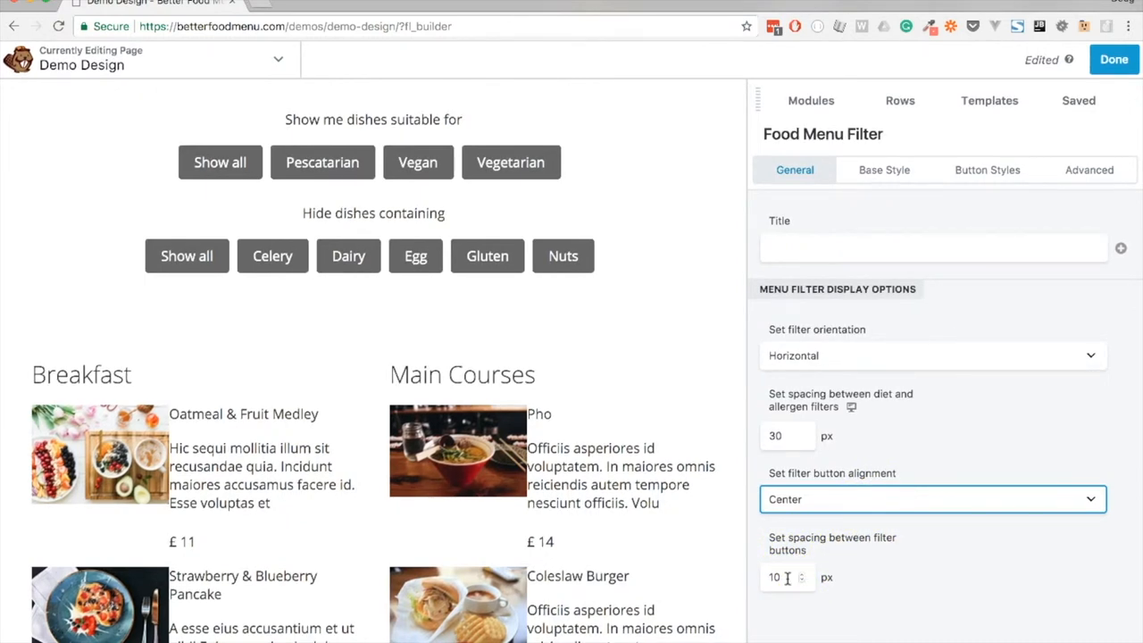
pyautogui.click(782, 577)
pyautogui.write('15')
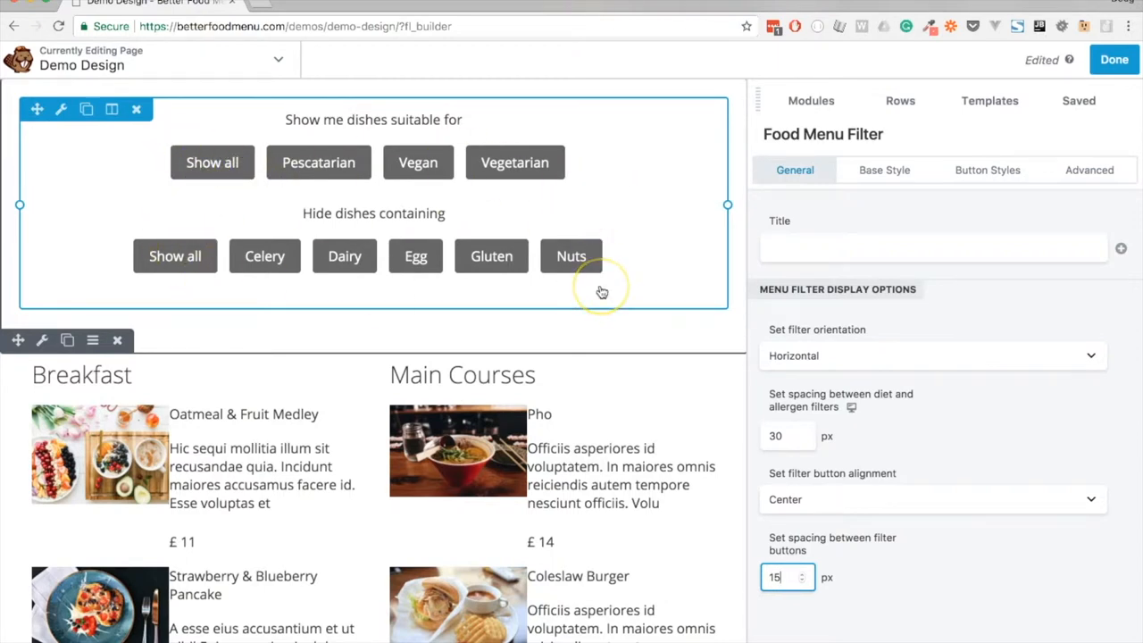
pyautogui.click(885, 169)
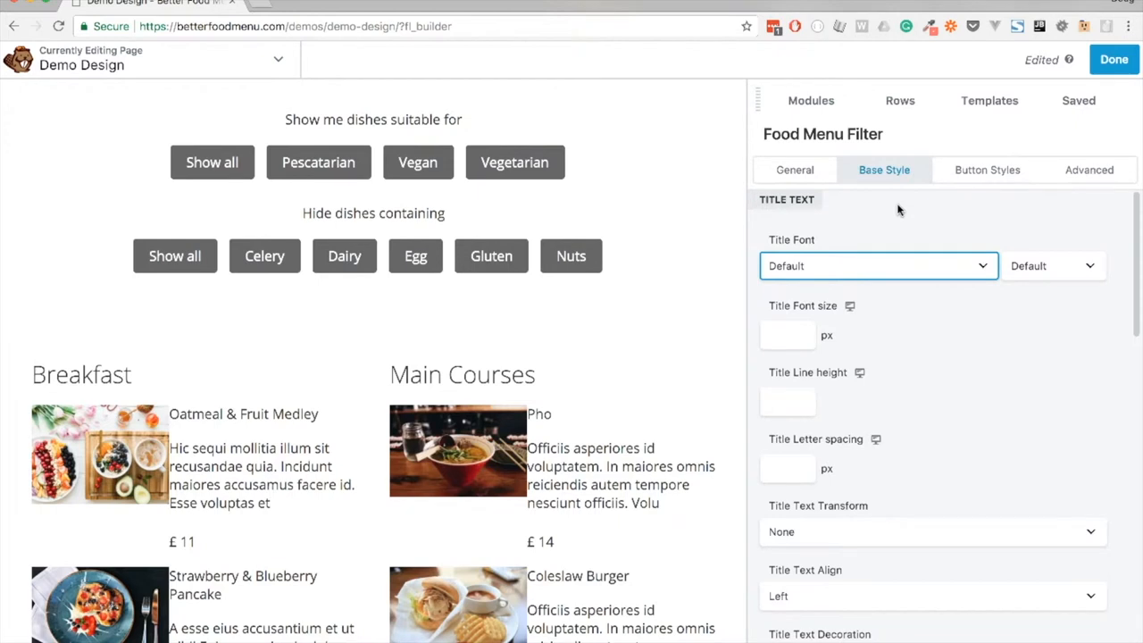
pyautogui.moveTo(887, 242)
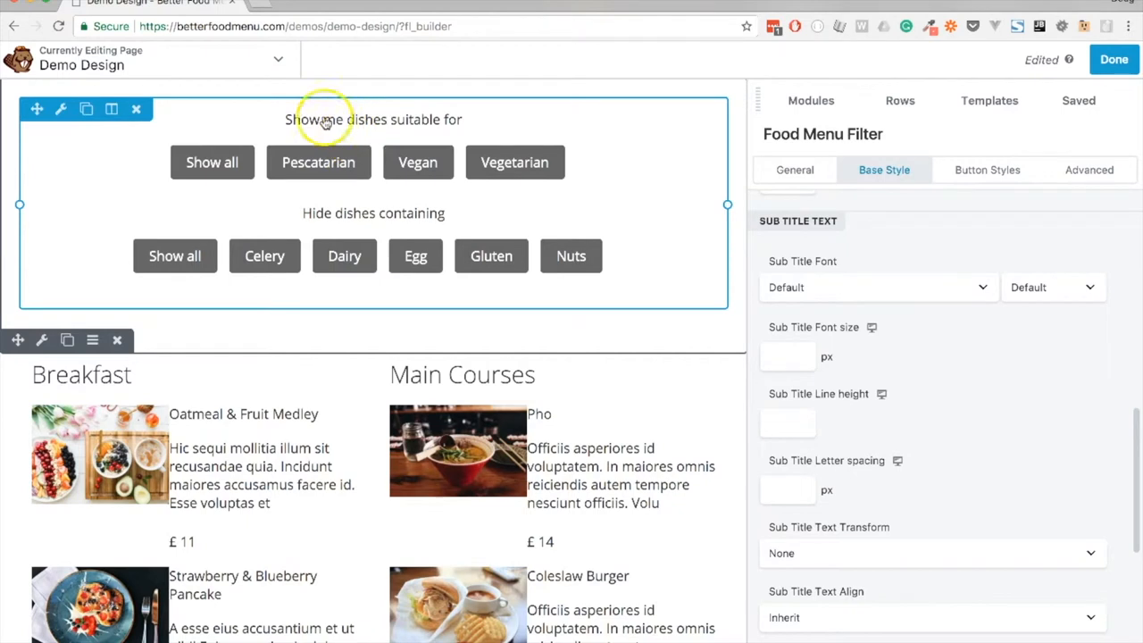
pyautogui.moveTo(459, 130)
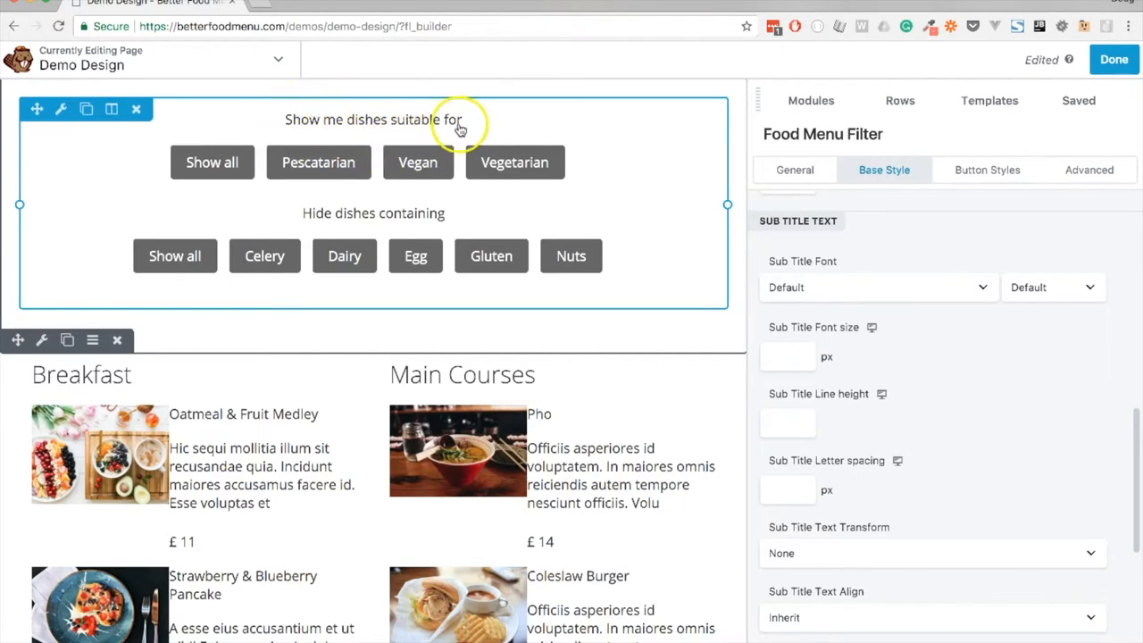
pyautogui.moveTo(373, 213)
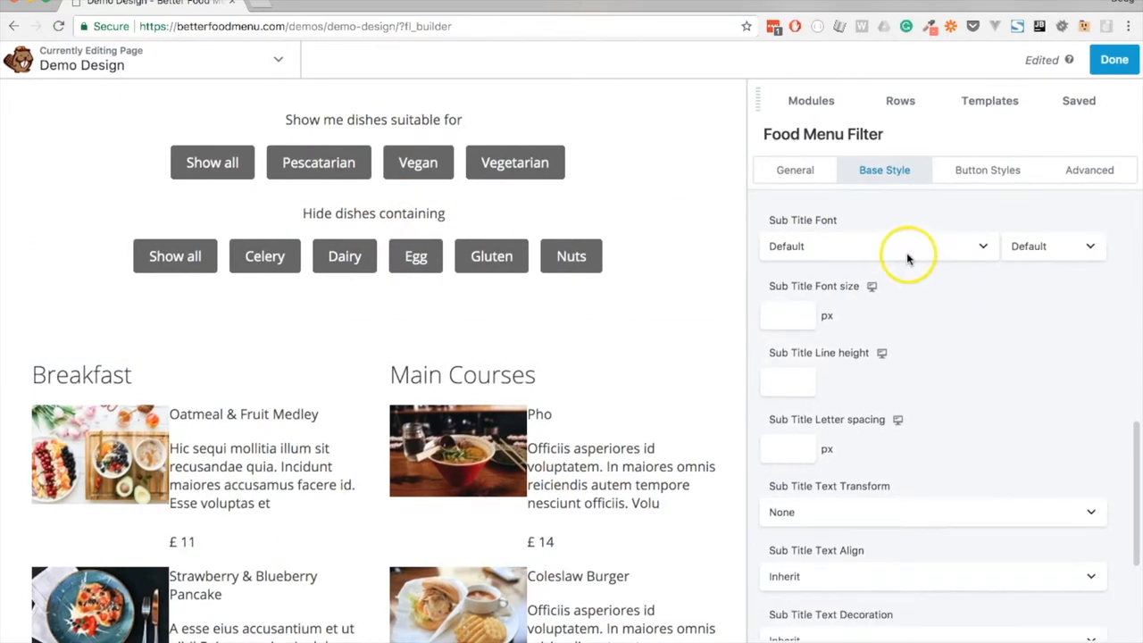
# Step: Style subheadings in Raleway Ultra-Bold, 12 px, line height 1, 2 px spacing, uppercase
pyautogui.click(932, 511)
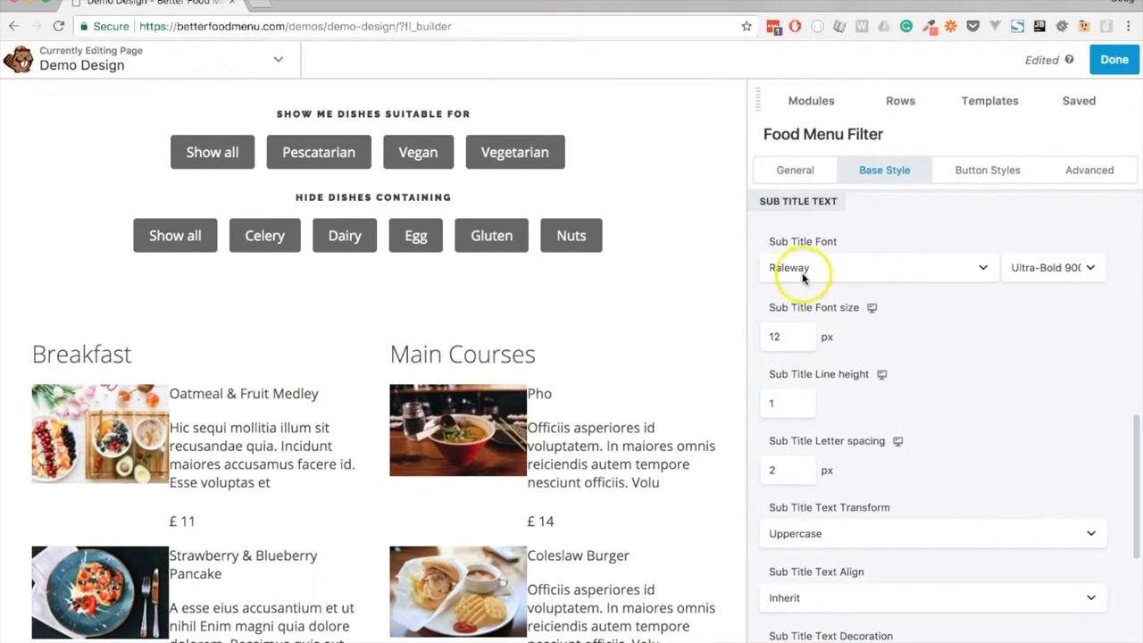
pyautogui.moveTo(871, 308)
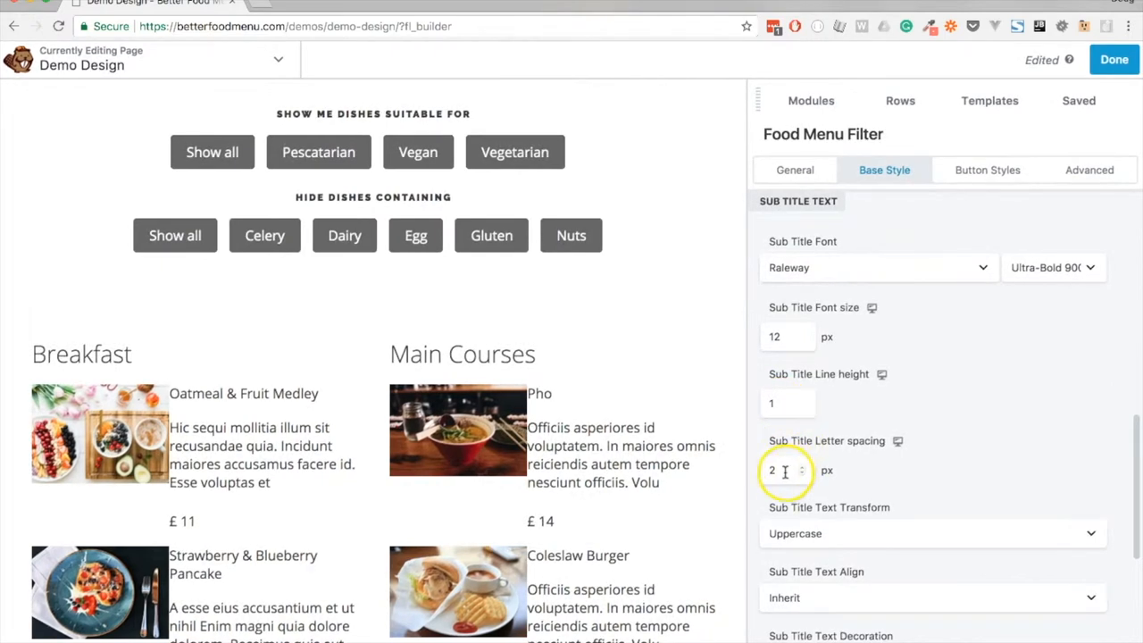
pyautogui.scroll(-3)
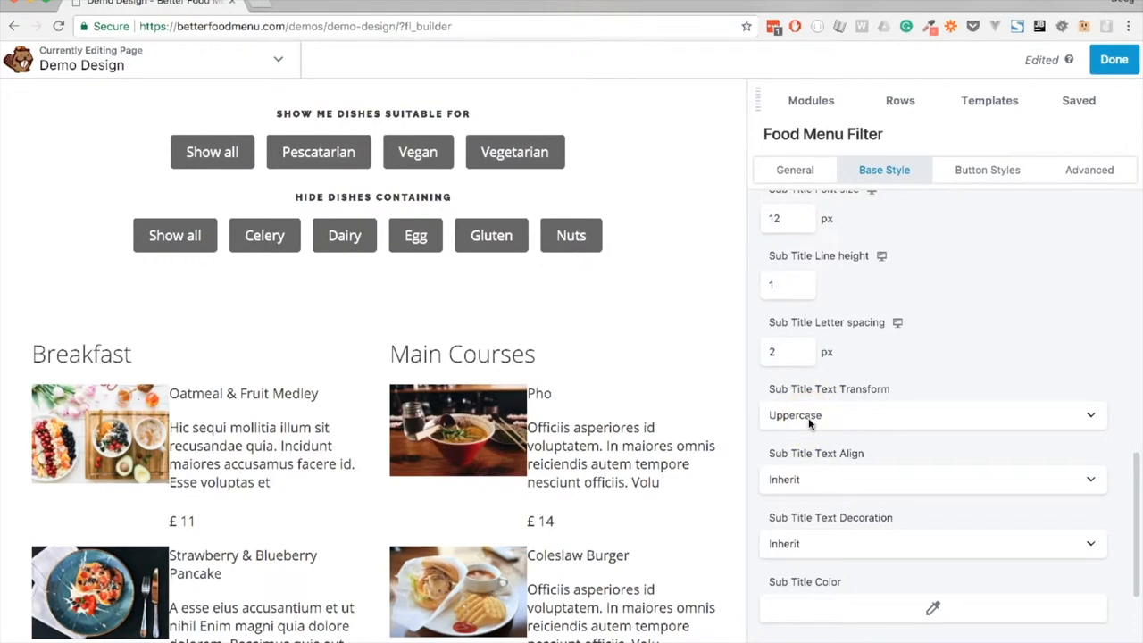
pyautogui.scroll(-3)
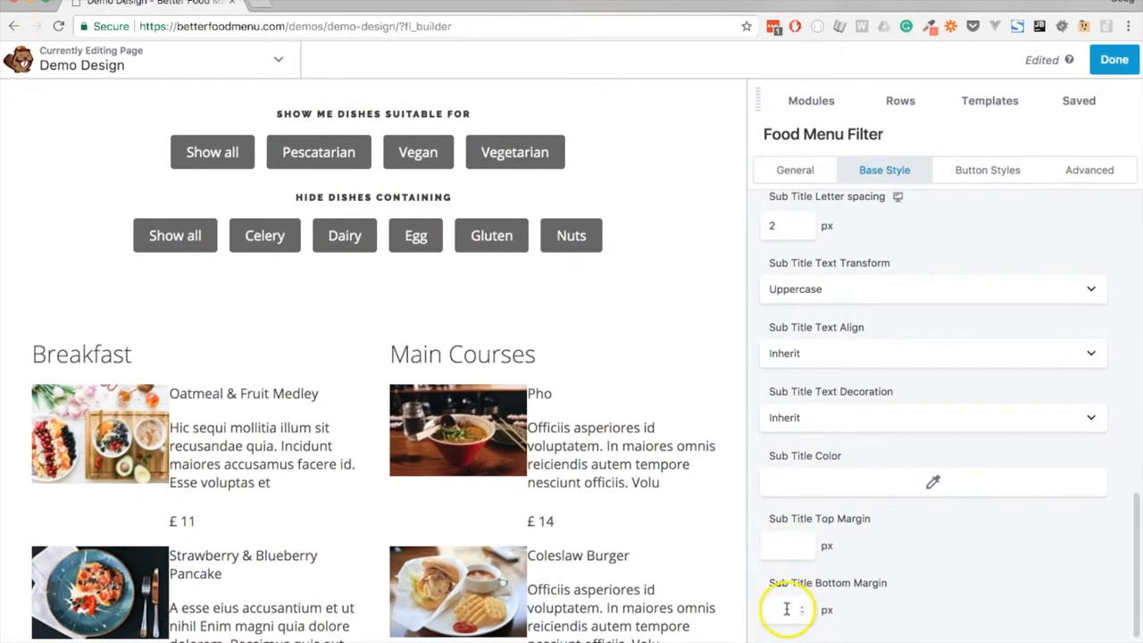
pyautogui.moveTo(788, 531)
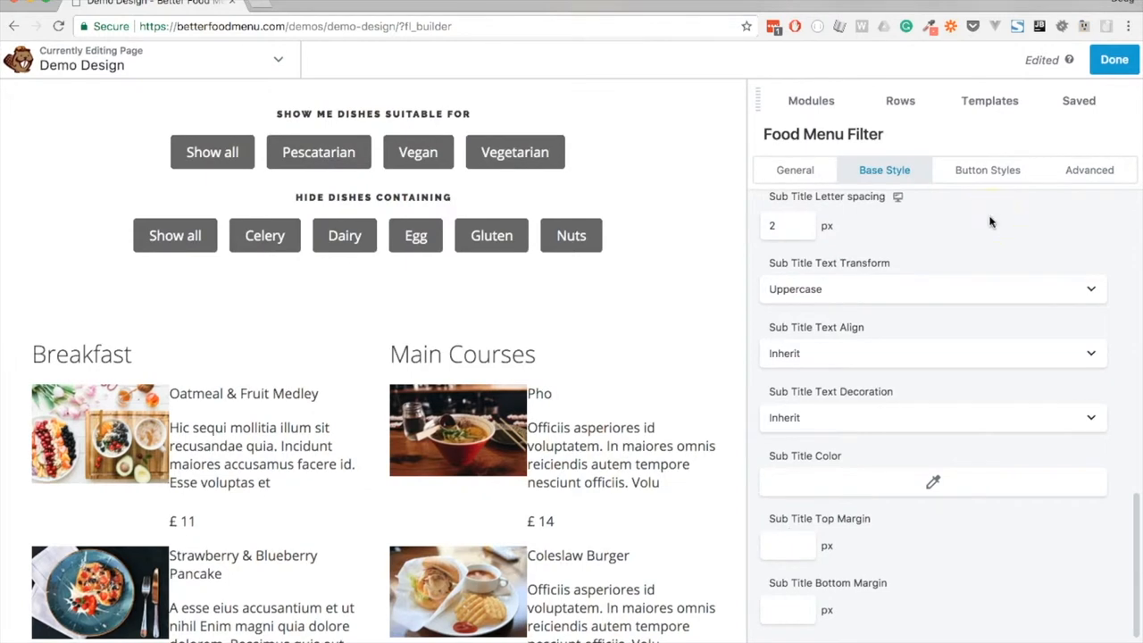
# Step: Set filter button padding values 5 and 10 and make backgrounds transparent
pyautogui.click(987, 170)
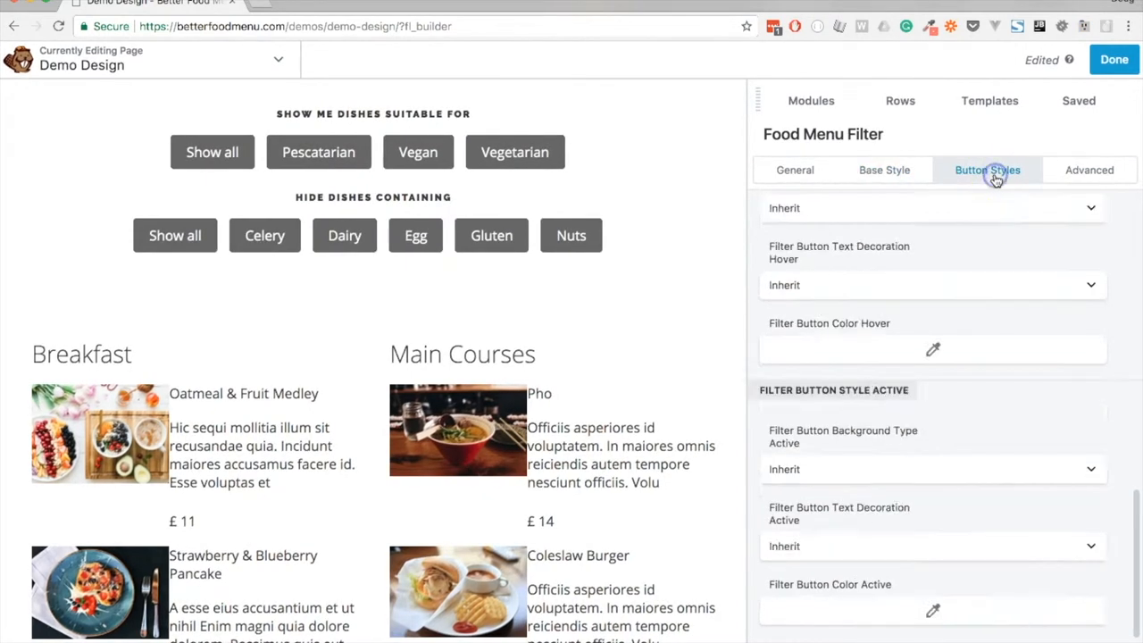
pyautogui.click(987, 169)
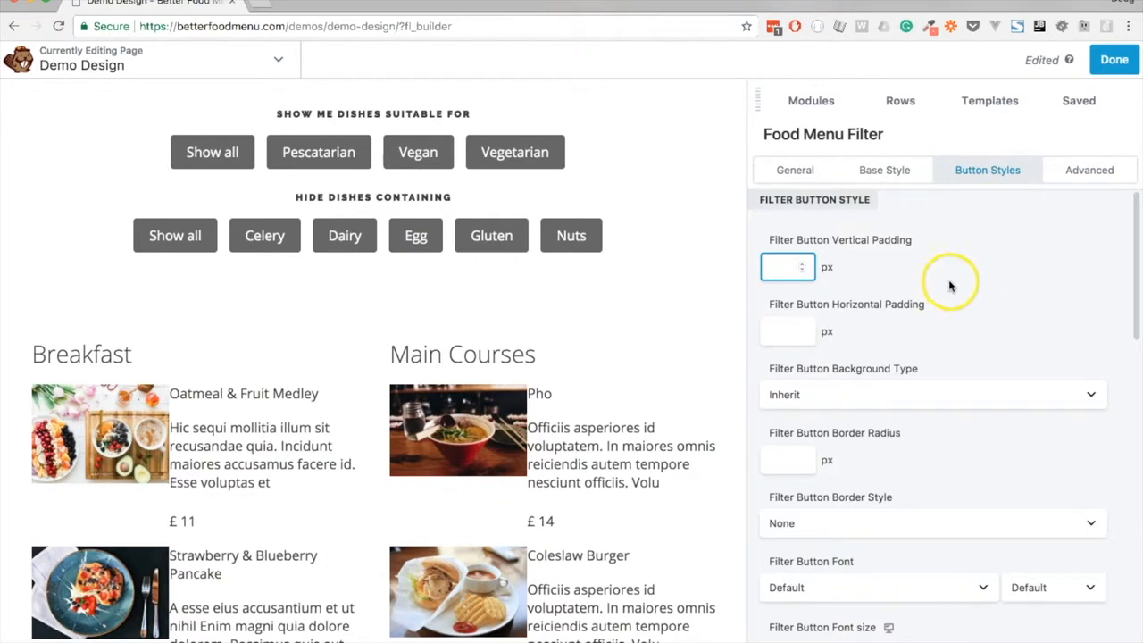
pyautogui.moveTo(699, 203)
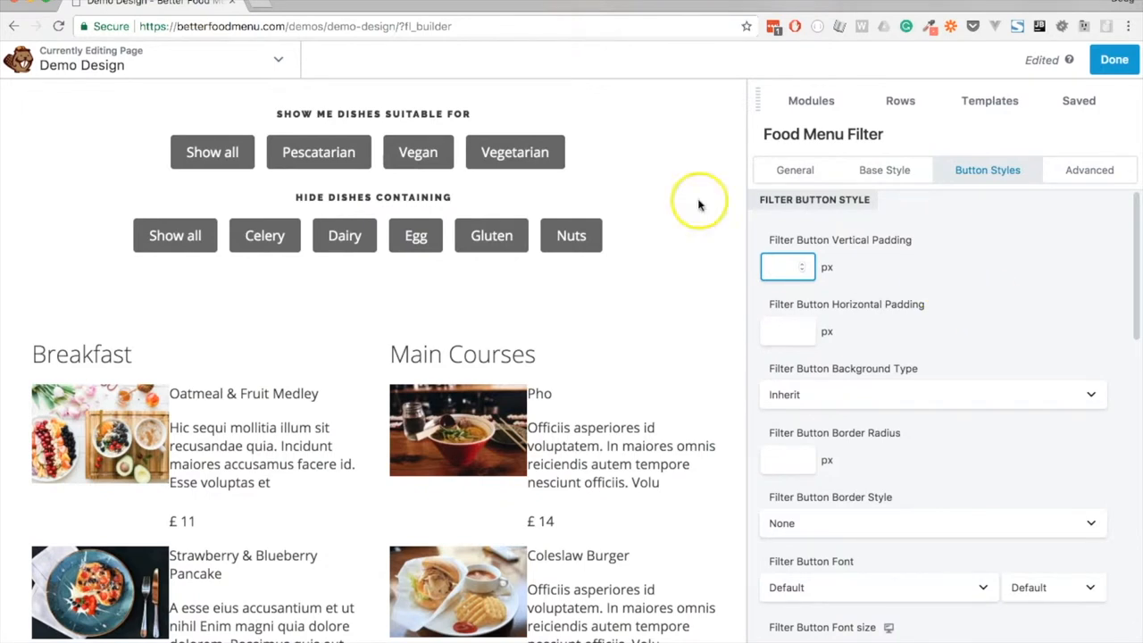
pyautogui.write('5')
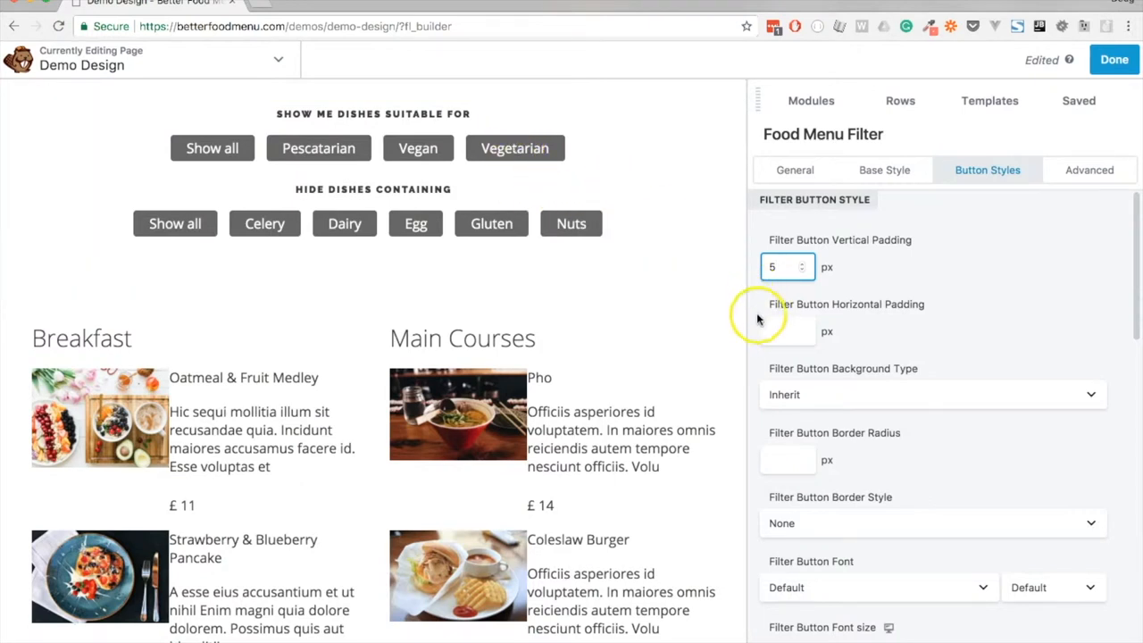
pyautogui.write('10')
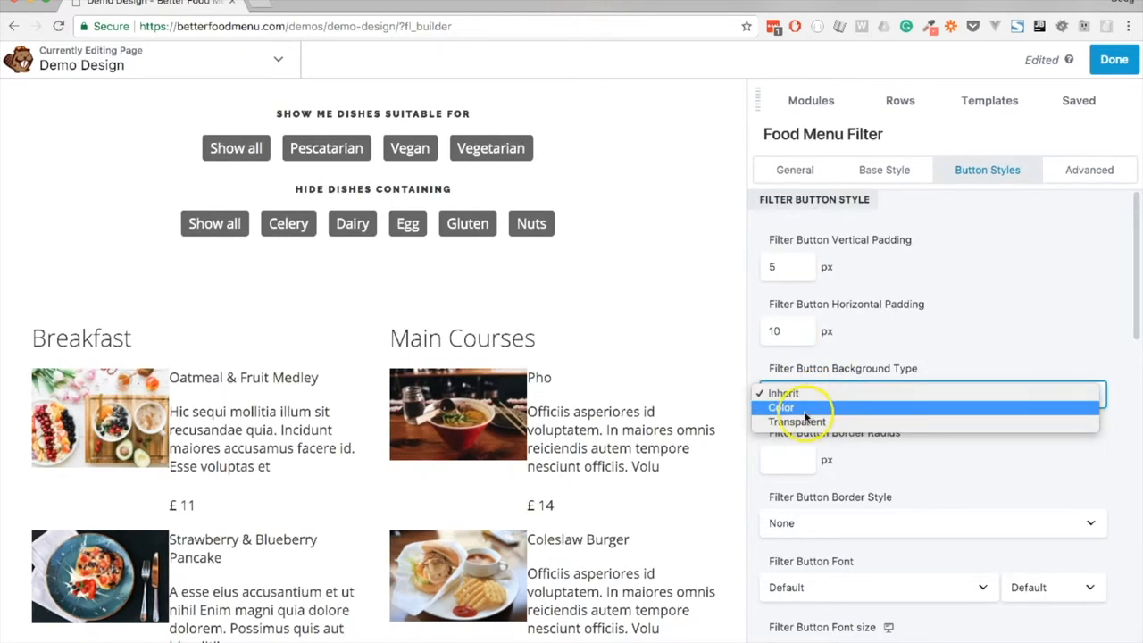
pyautogui.moveTo(798, 421)
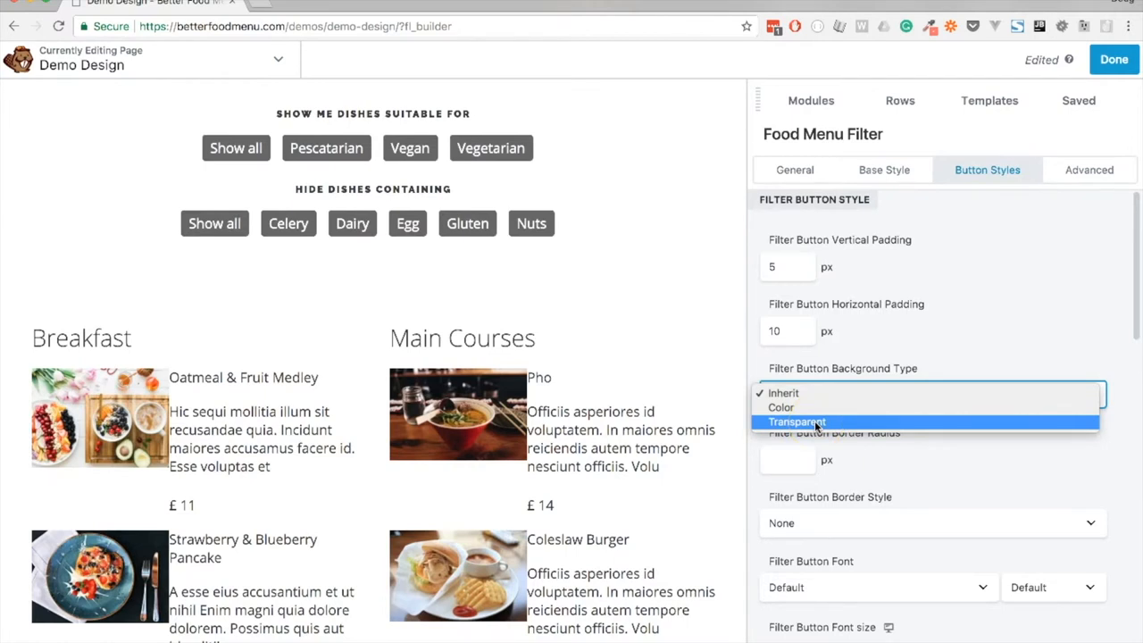
pyautogui.click(796, 422)
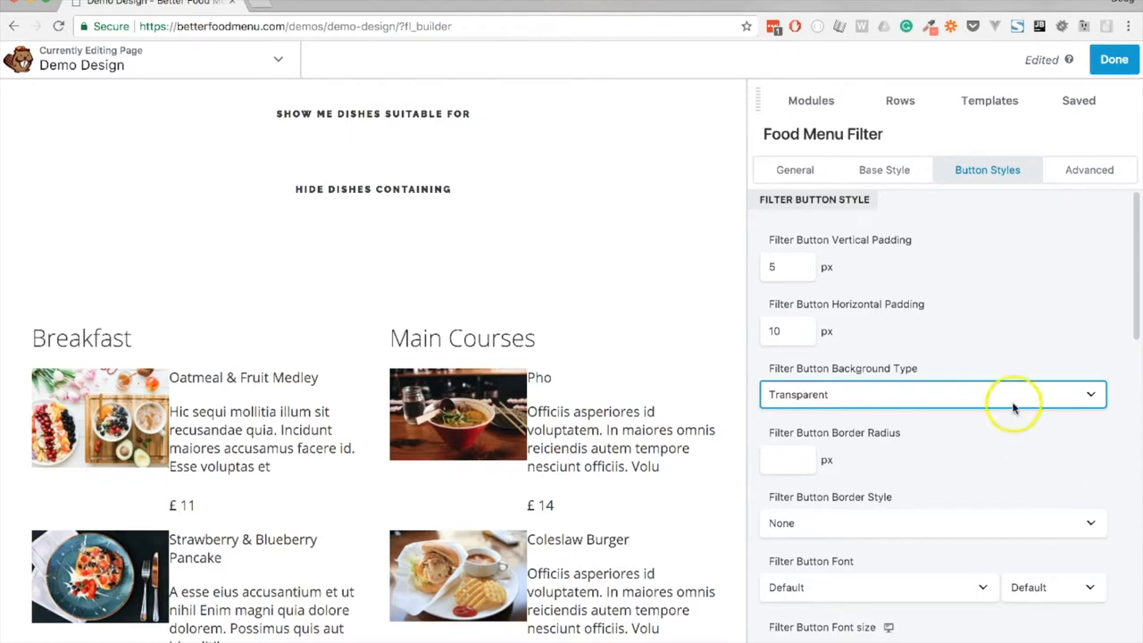
pyautogui.scroll(-3)
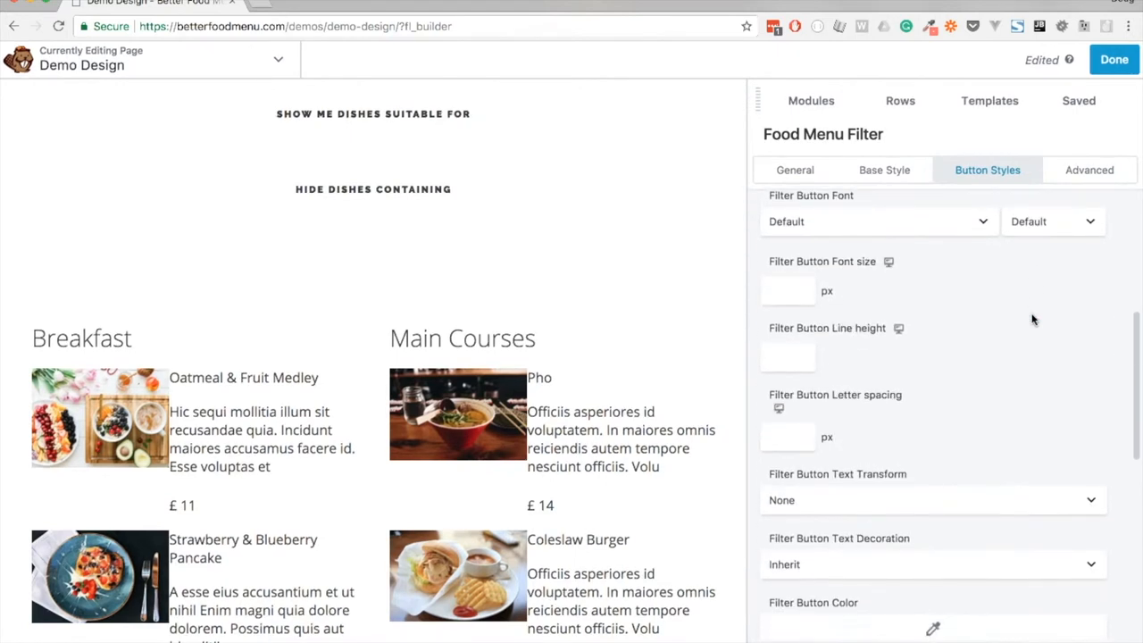
pyautogui.click(932, 628)
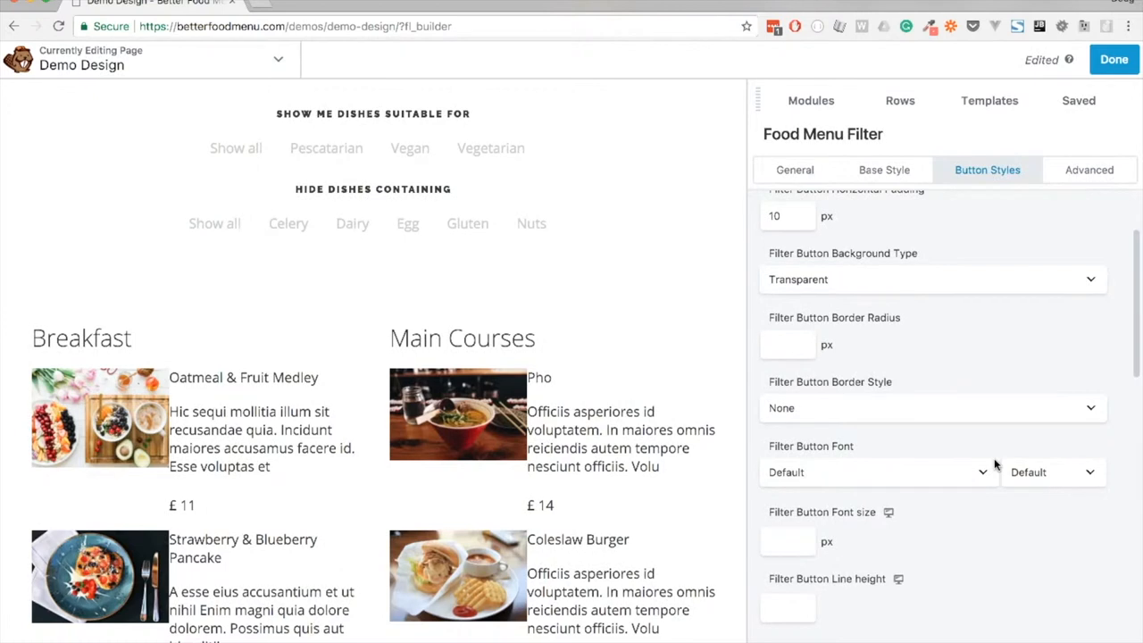
# Step: Give the buttons square corners and a solid gray 5 px bottom border
pyautogui.scroll(-3)
pyautogui.write('0')
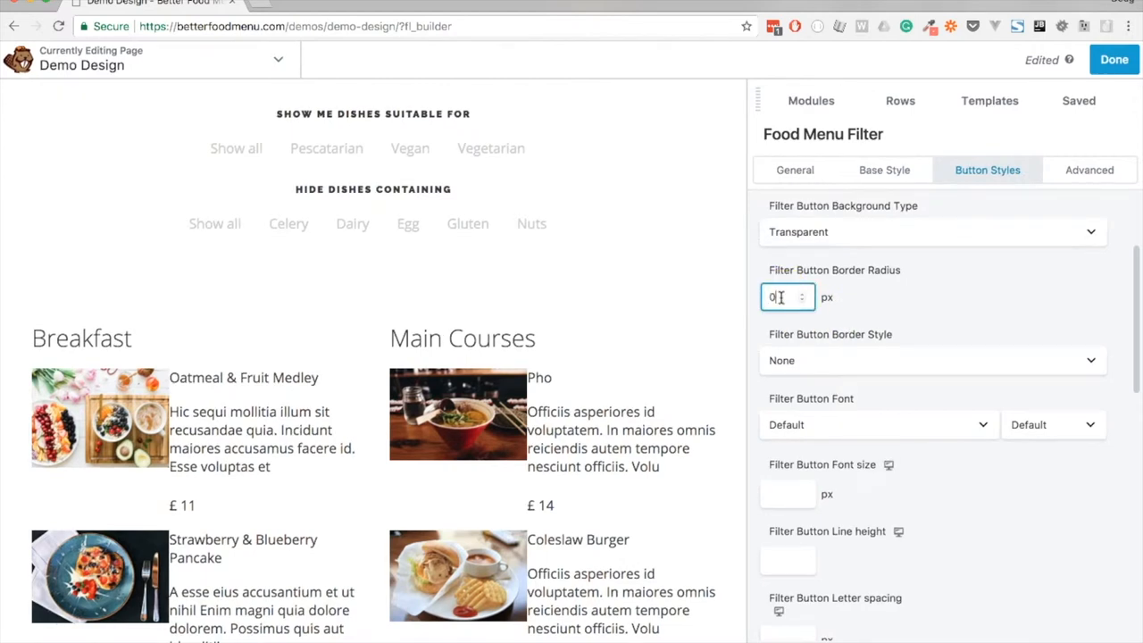
pyautogui.click(931, 360)
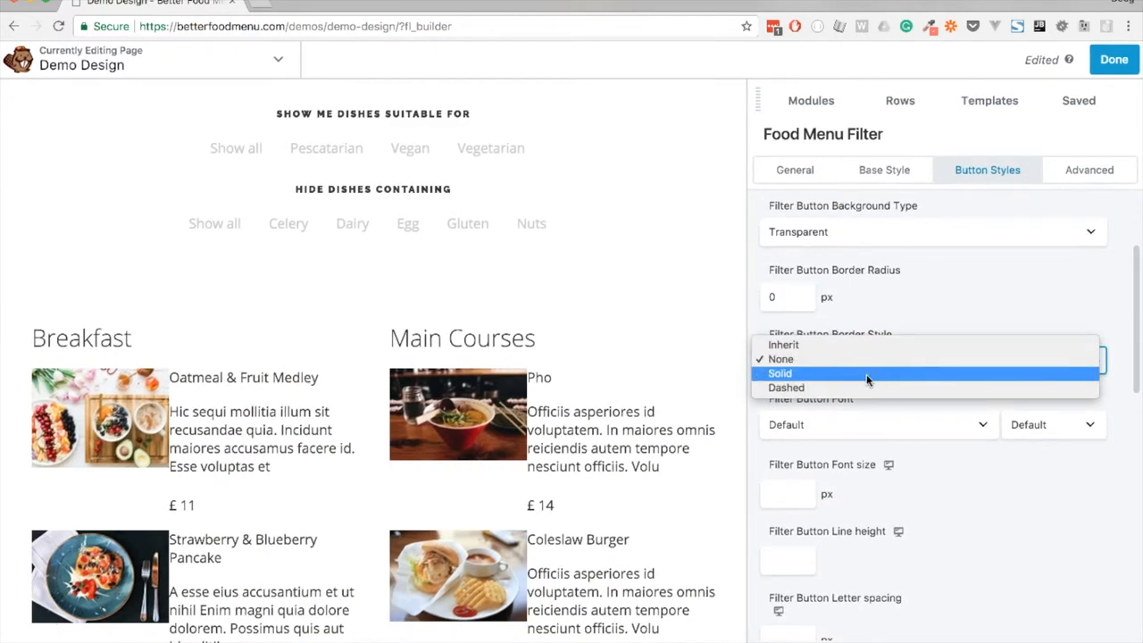
pyautogui.click(780, 372)
pyautogui.write('0')
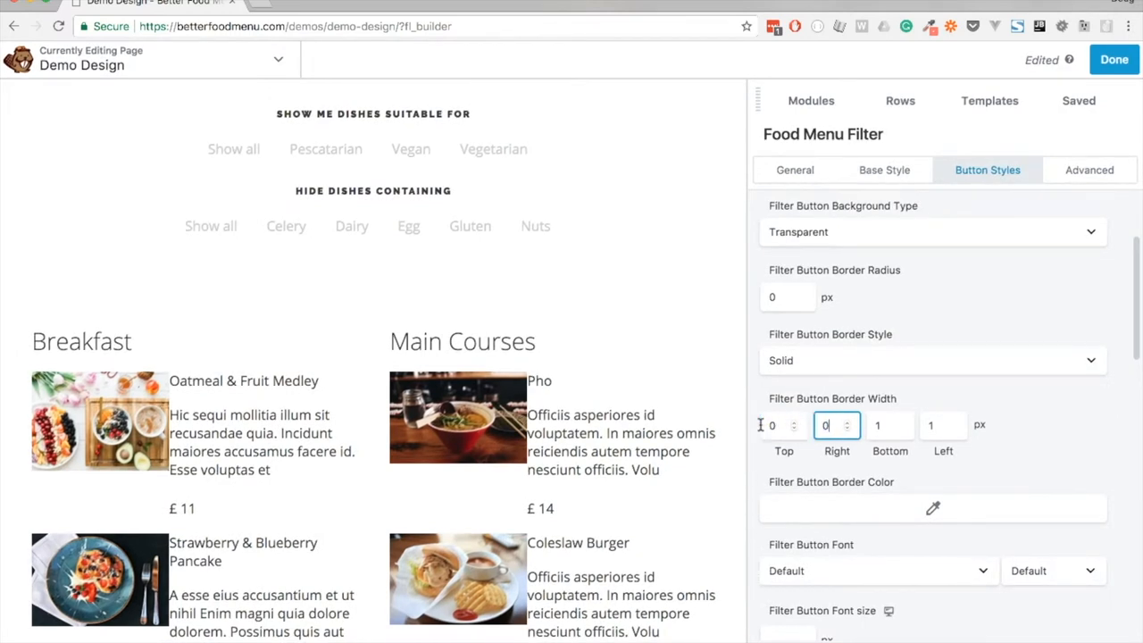
pyautogui.write('5')
pyautogui.click(944, 425)
pyautogui.write('0')
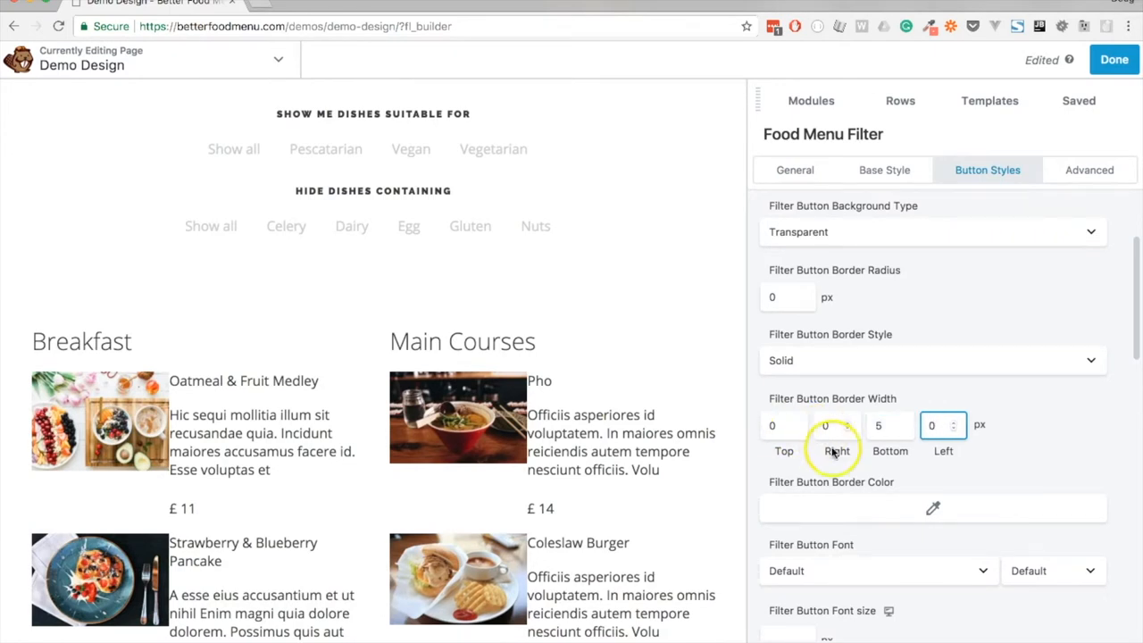
pyautogui.click(932, 507)
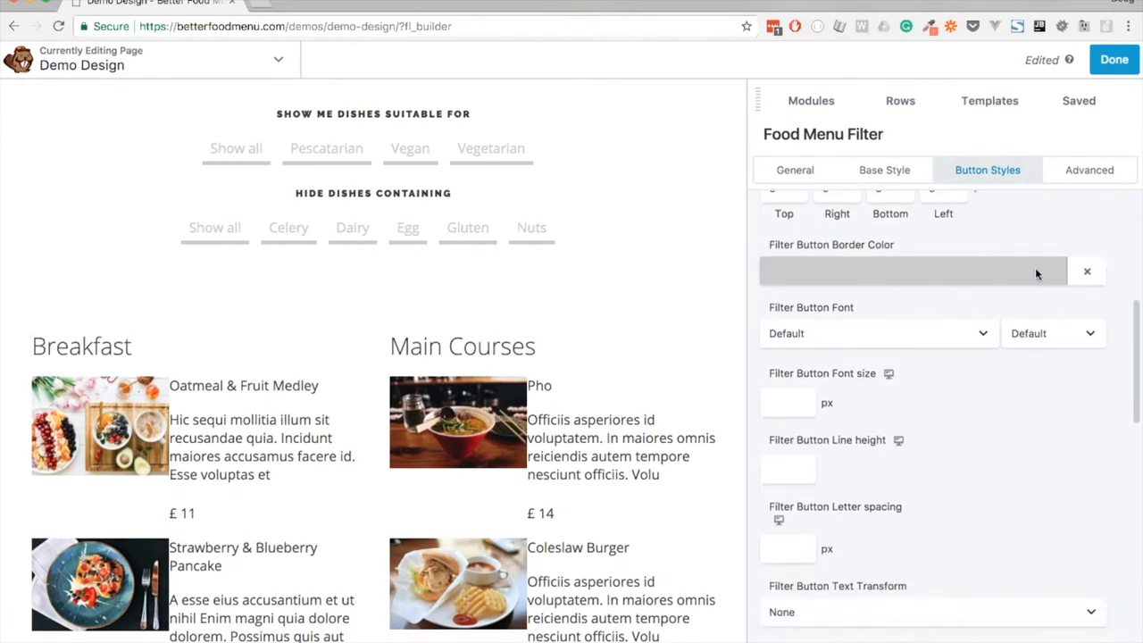
# Step: Set the filter button font to Roboto Slab Normal 400, 16 px, line height 1
pyautogui.scroll(-3)
pyautogui.write('1')
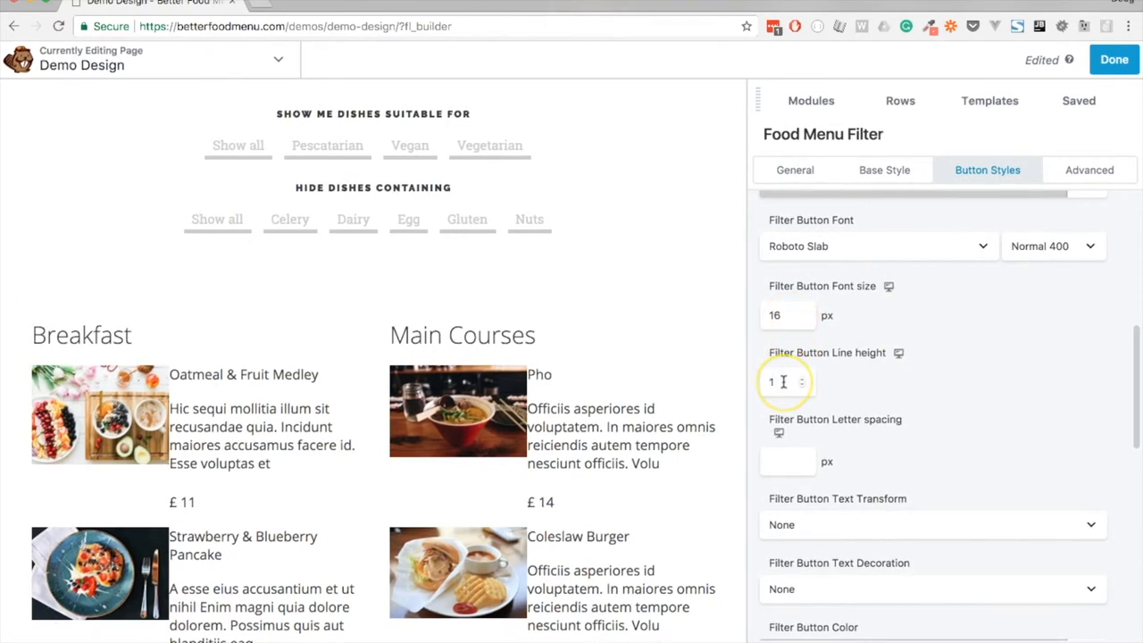
pyautogui.scroll(-3)
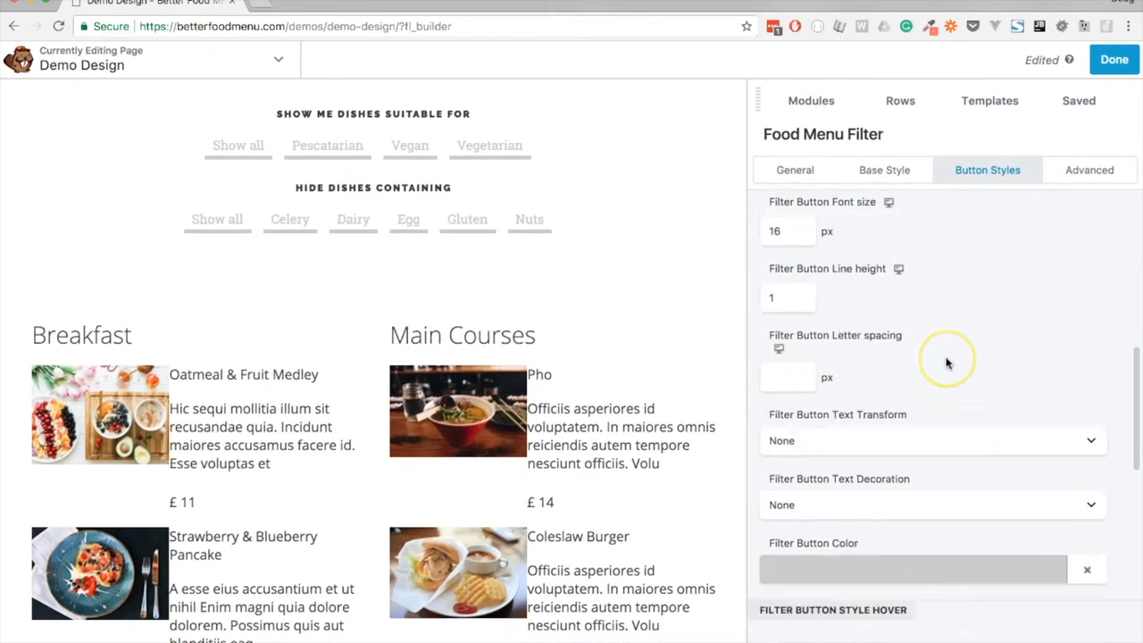
pyautogui.scroll(-3)
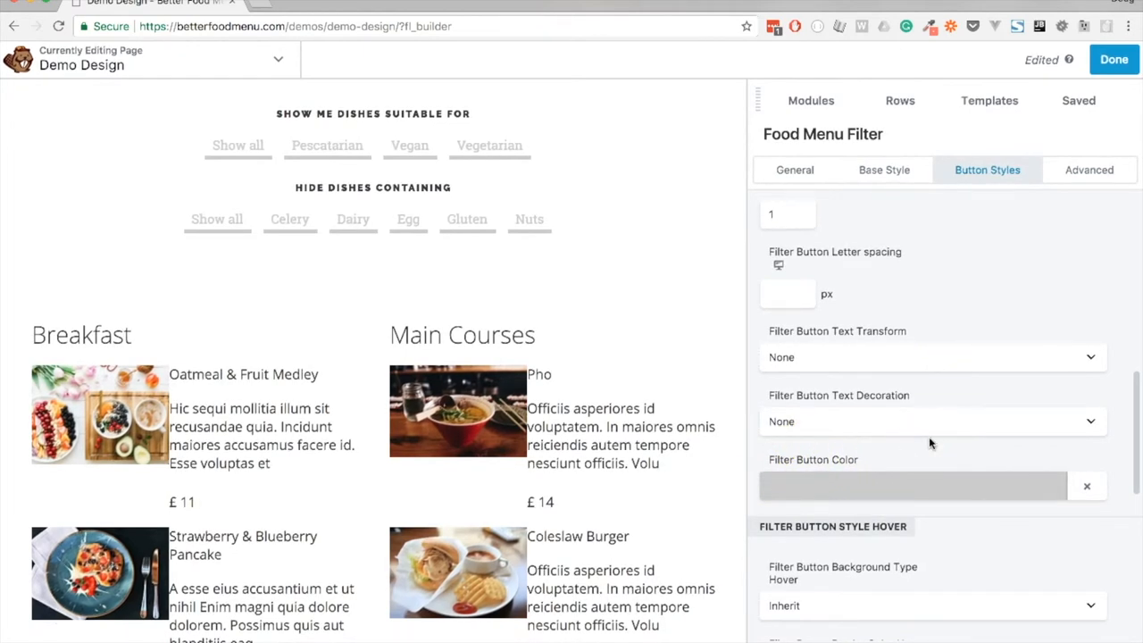
pyautogui.scroll(-3)
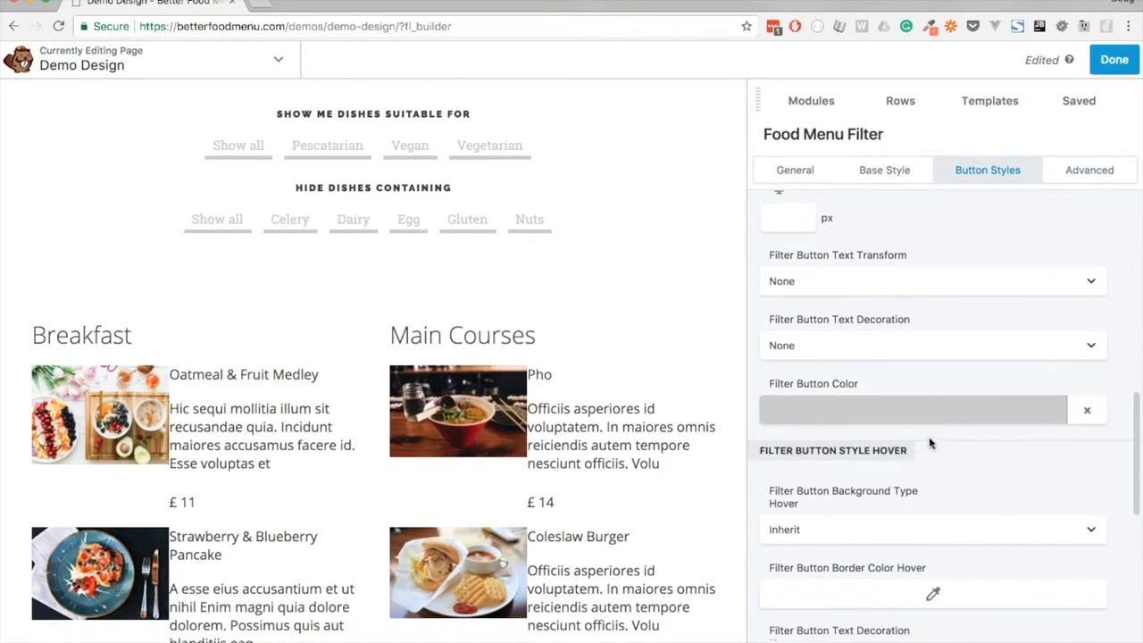
pyautogui.scroll(-3)
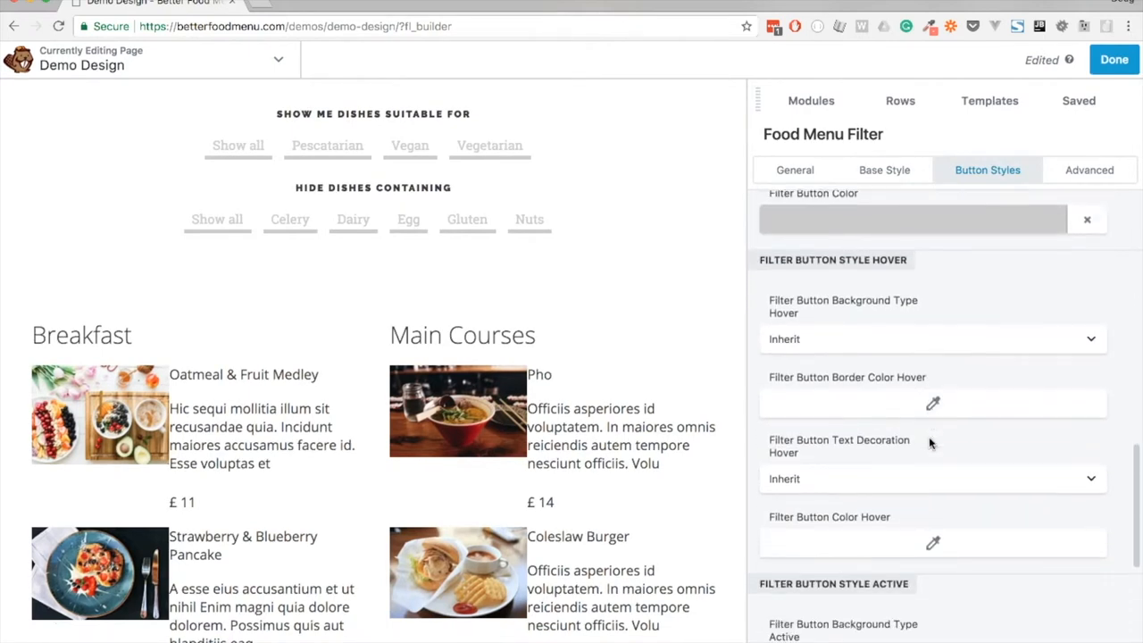
# Step: Give hover and active buttons transparent backgrounds with orange border and text colours
pyautogui.scroll(-3)
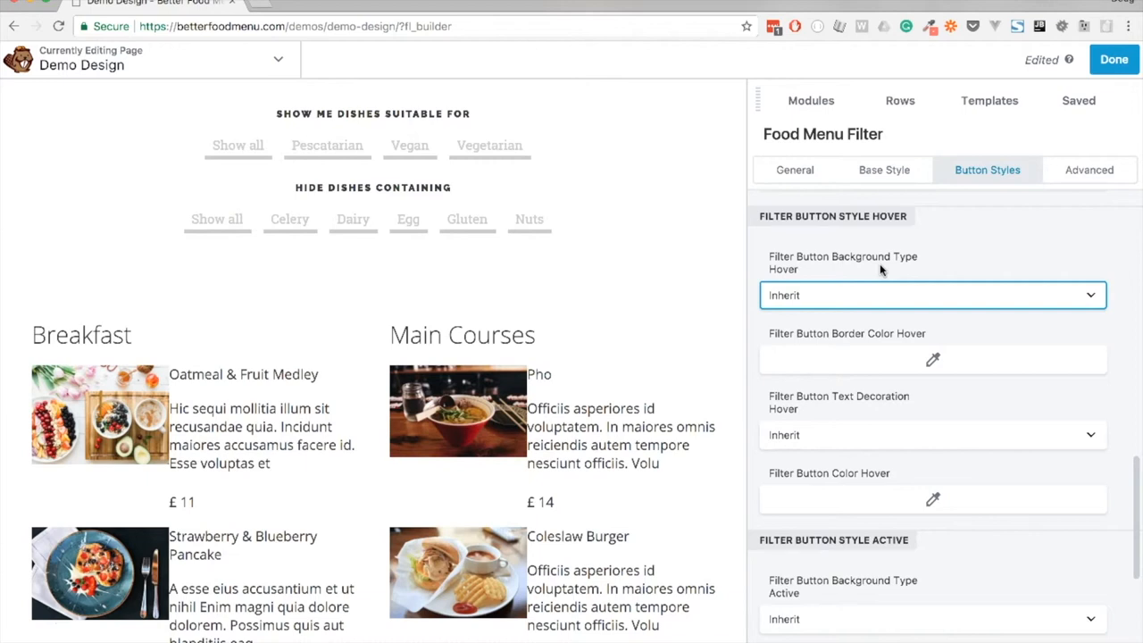
pyautogui.click(932, 295)
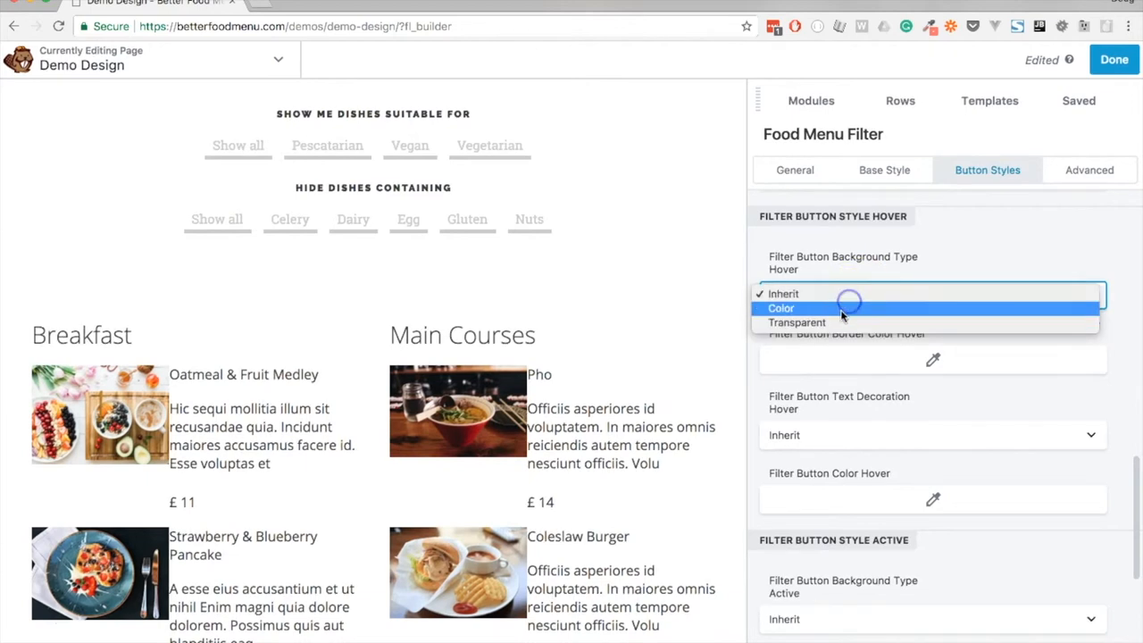
pyautogui.click(782, 308)
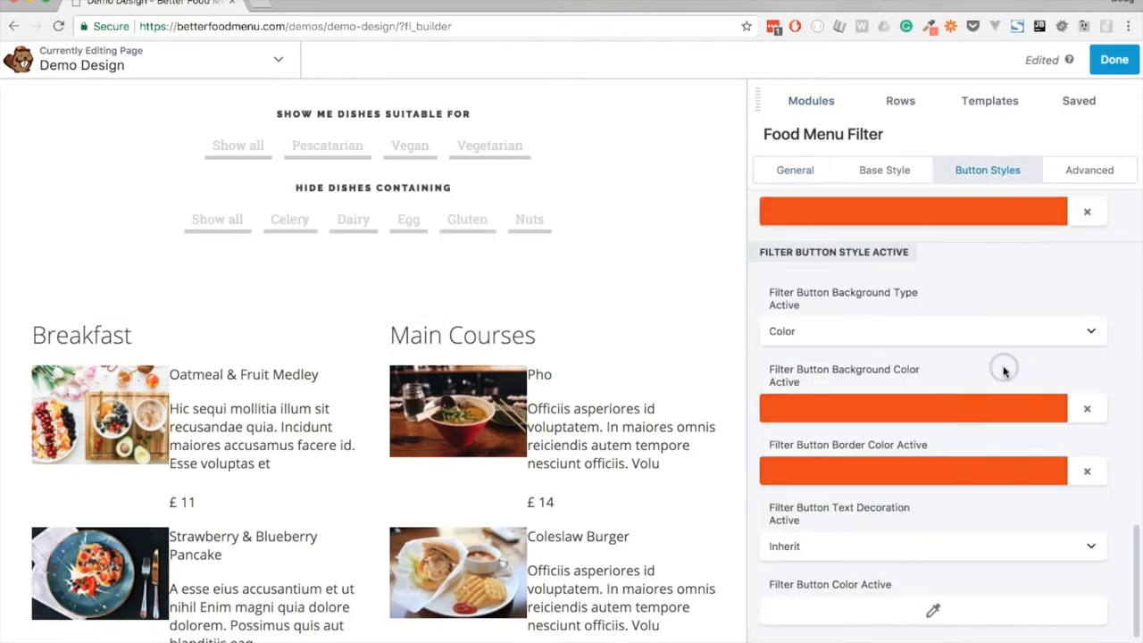
pyautogui.click(932, 331)
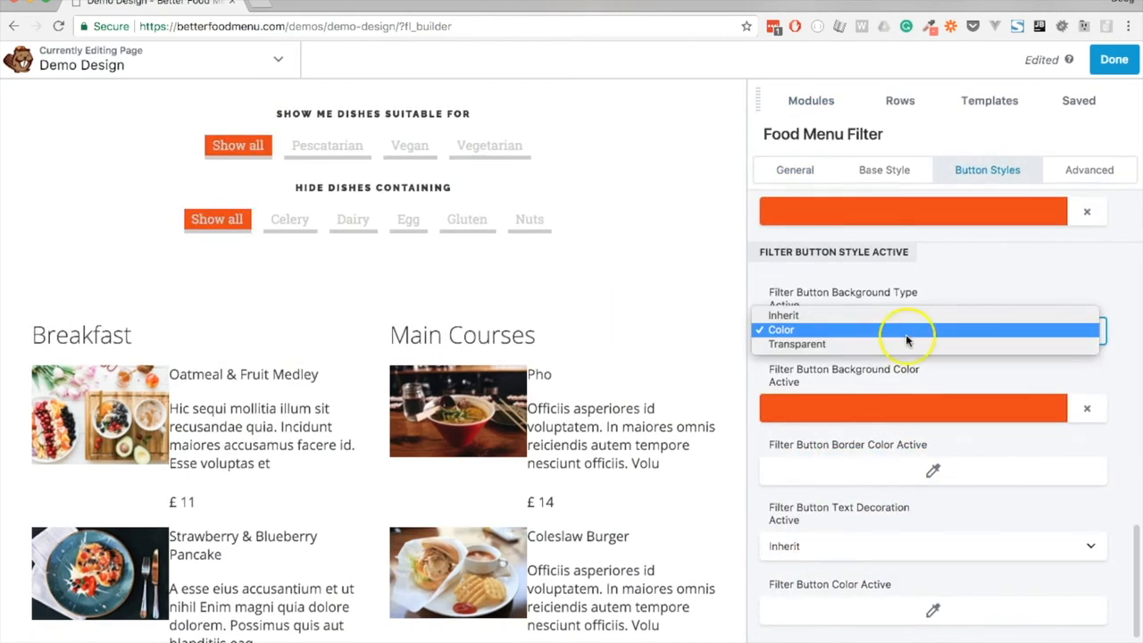
pyautogui.click(796, 344)
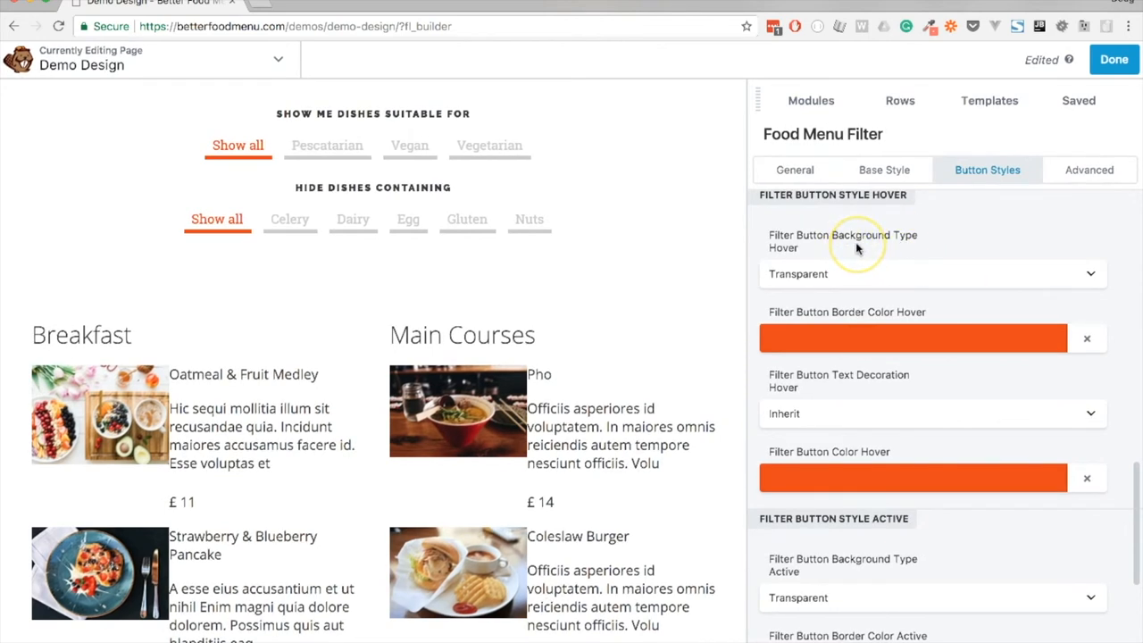
pyautogui.moveTo(848, 248)
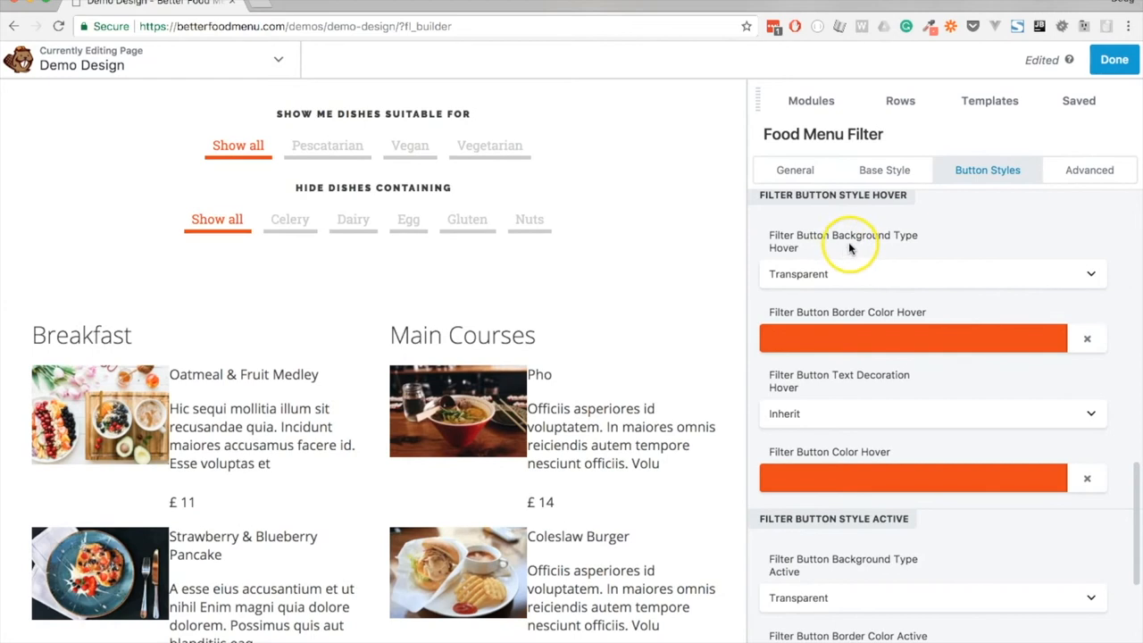
pyautogui.moveTo(829, 280)
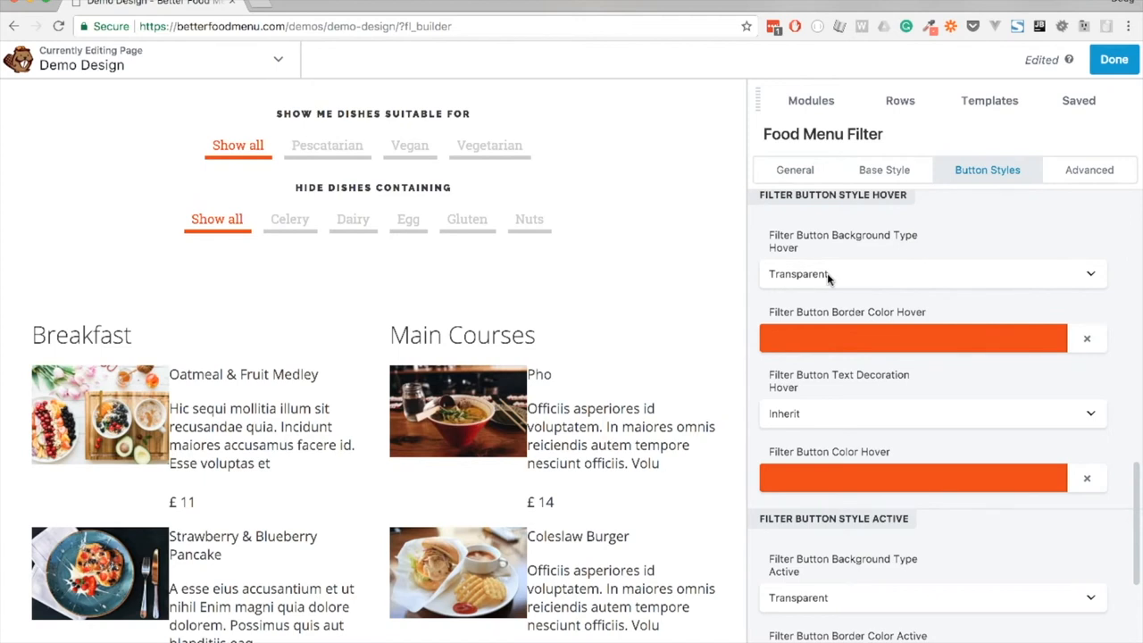
pyautogui.scroll(-3)
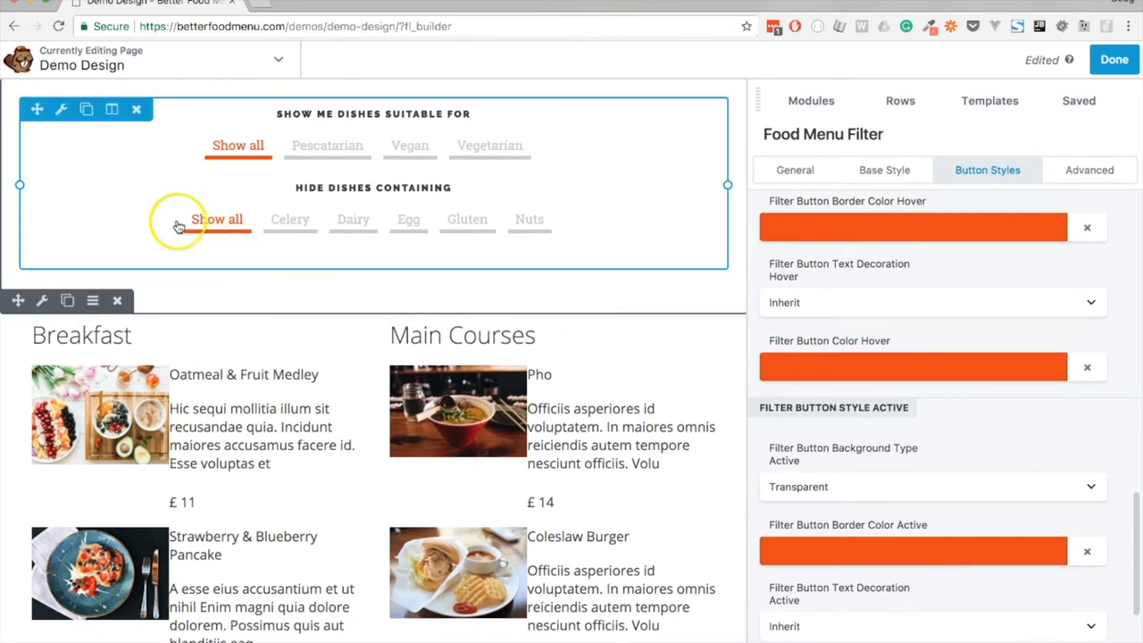
# Step: Review the orange Hover and Active colour settings and close the module panel
pyautogui.scroll(-3)
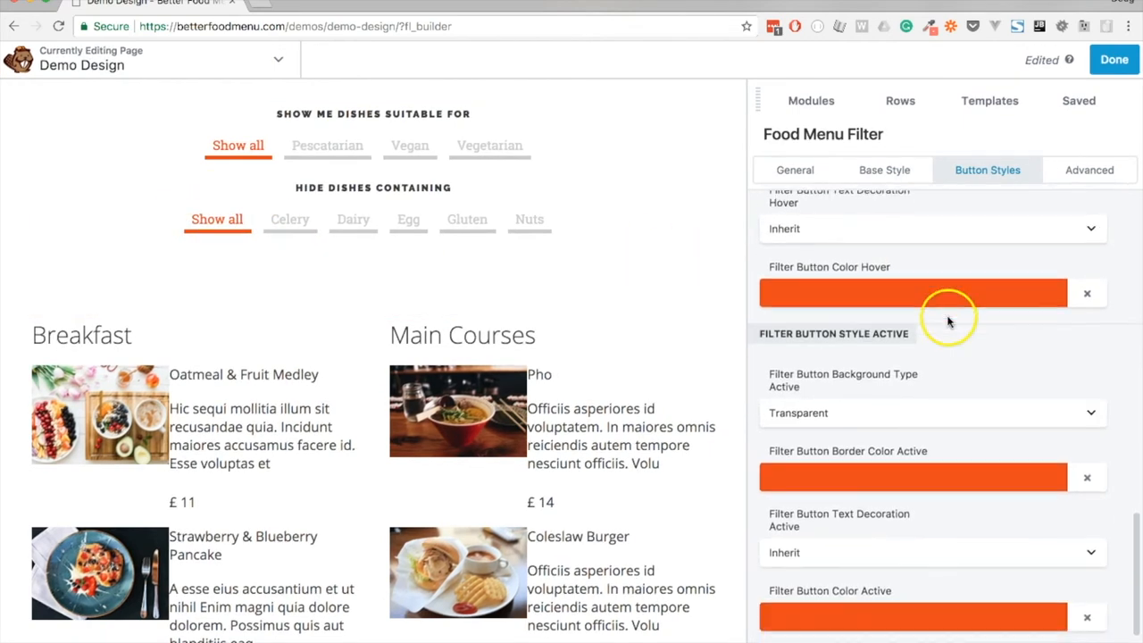
pyautogui.moveTo(856, 279)
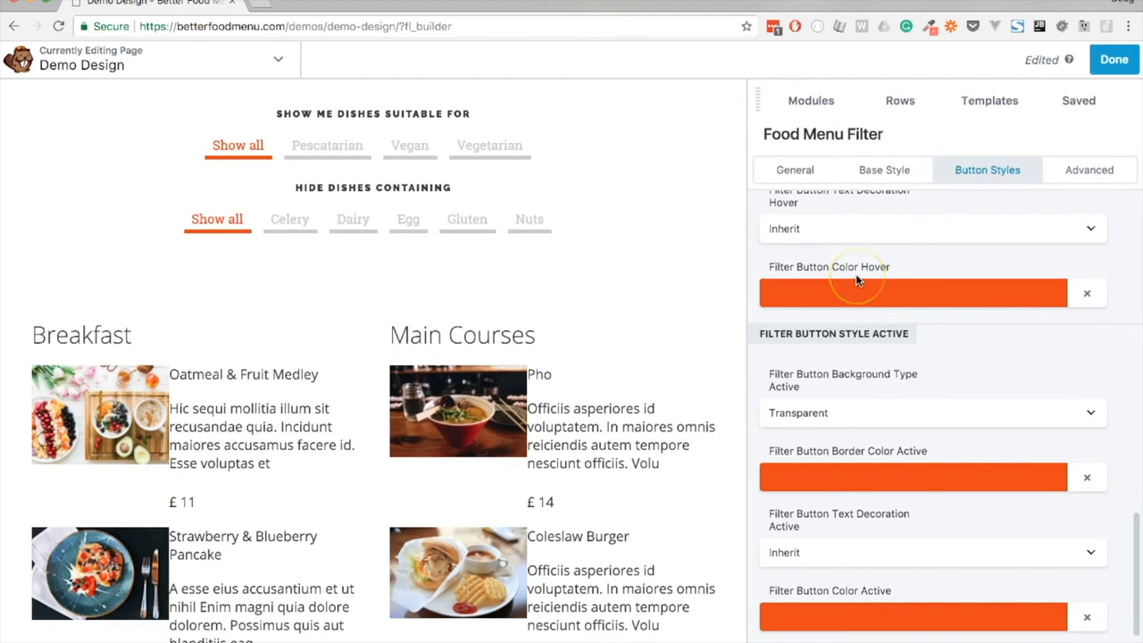
pyautogui.scroll(-3)
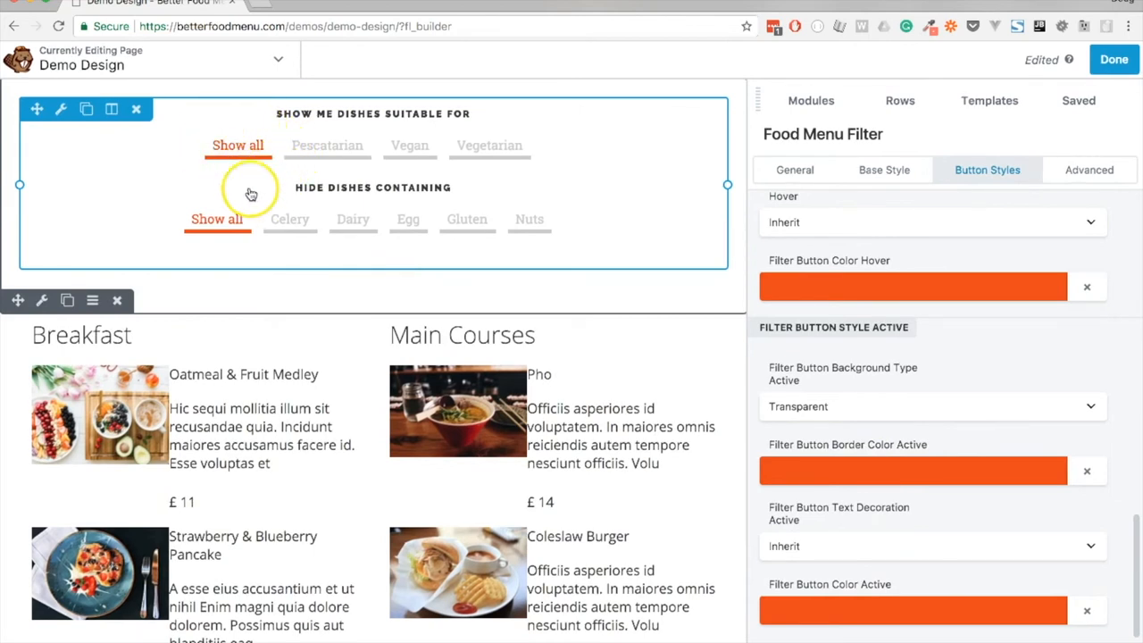
pyautogui.moveTo(227, 247)
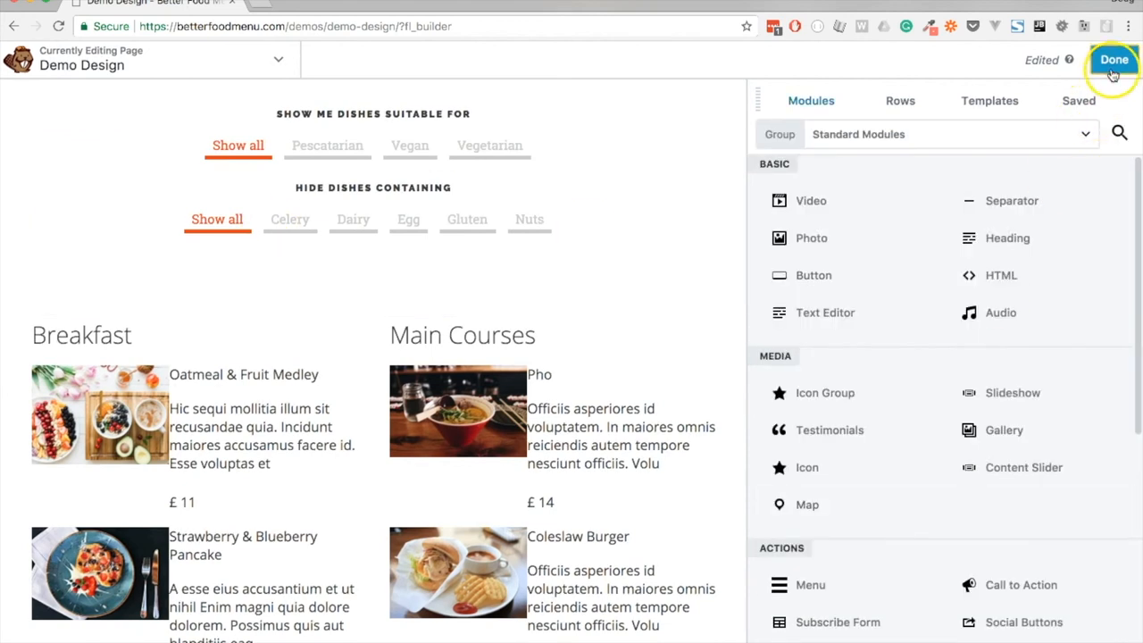
# Step: Publish the page and test the Celery, Dairy and Egg filters on the live menu
pyautogui.click(1114, 59)
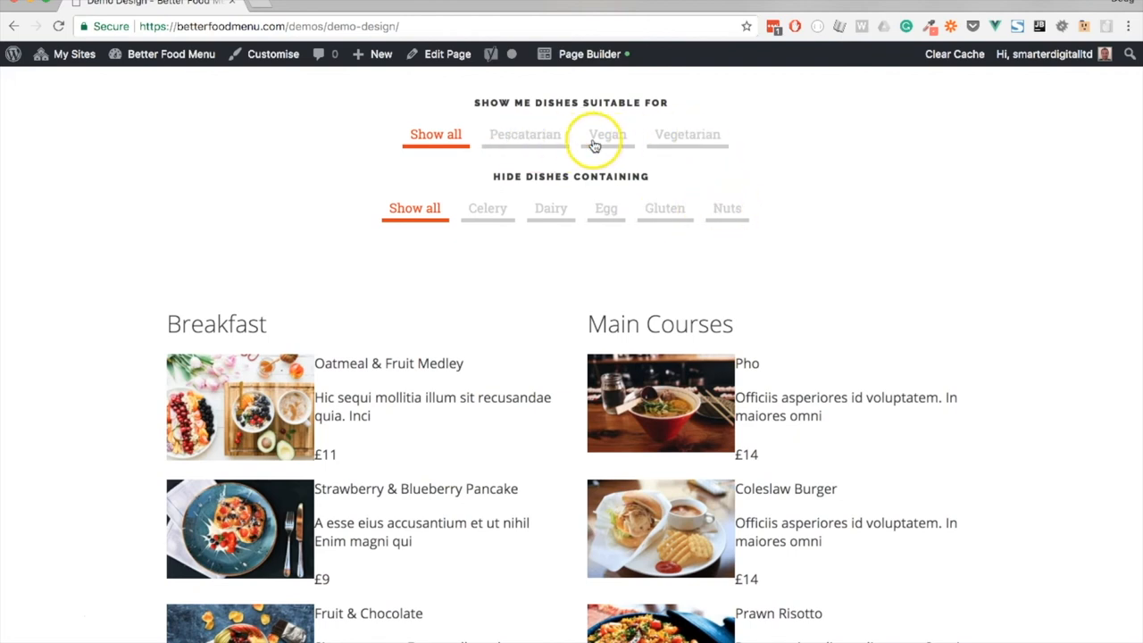
pyautogui.moveTo(587, 242)
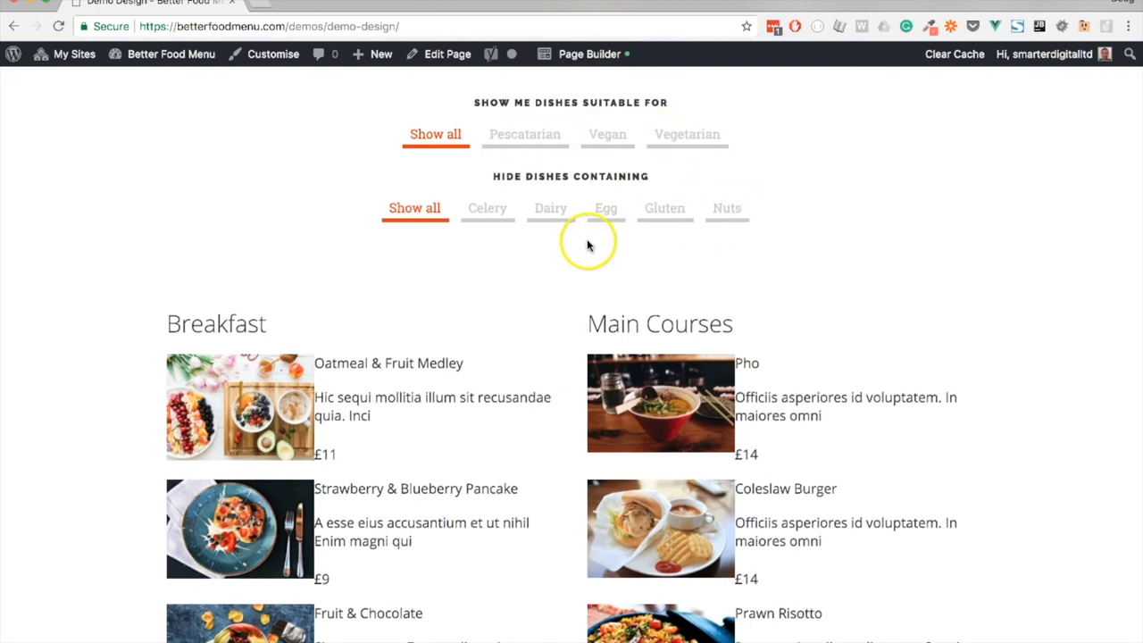
pyautogui.click(550, 207)
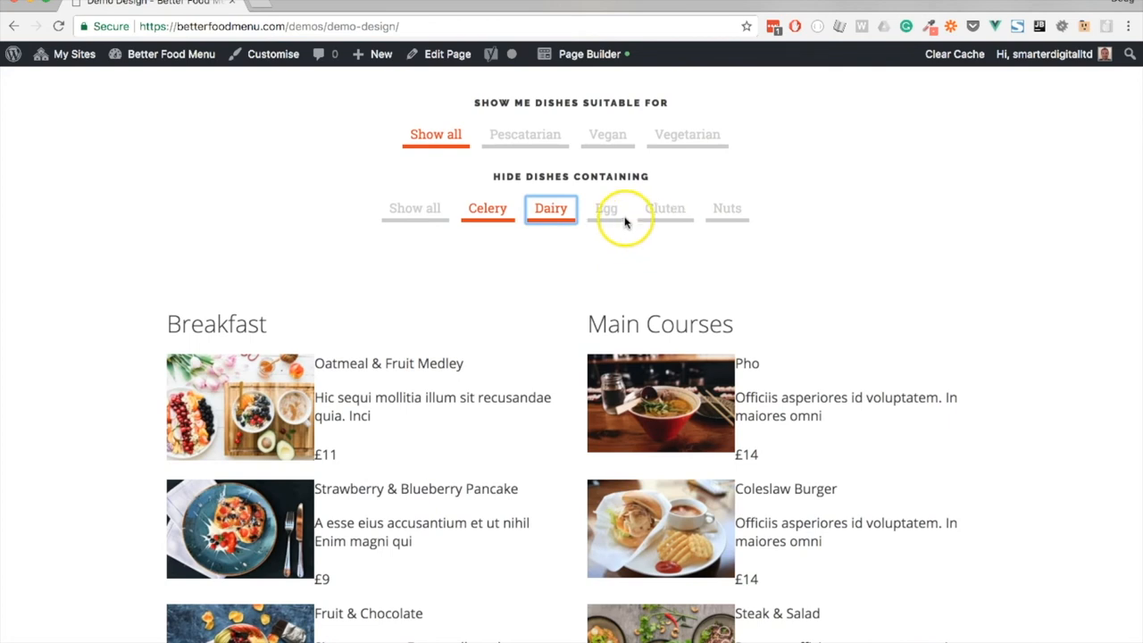
pyautogui.click(606, 208)
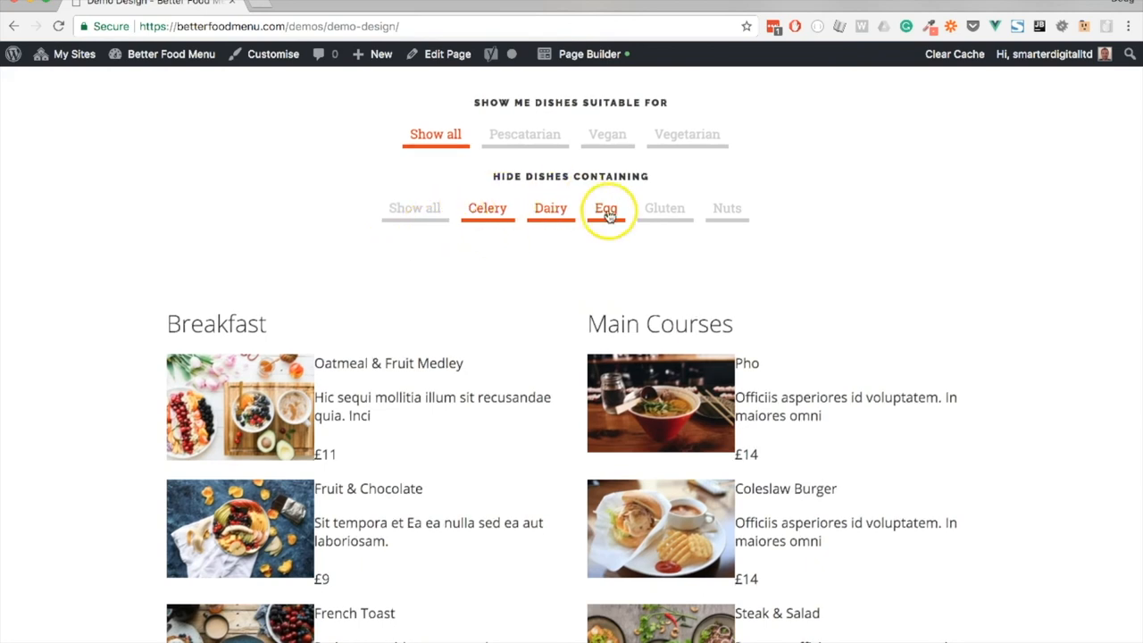
pyautogui.click(607, 134)
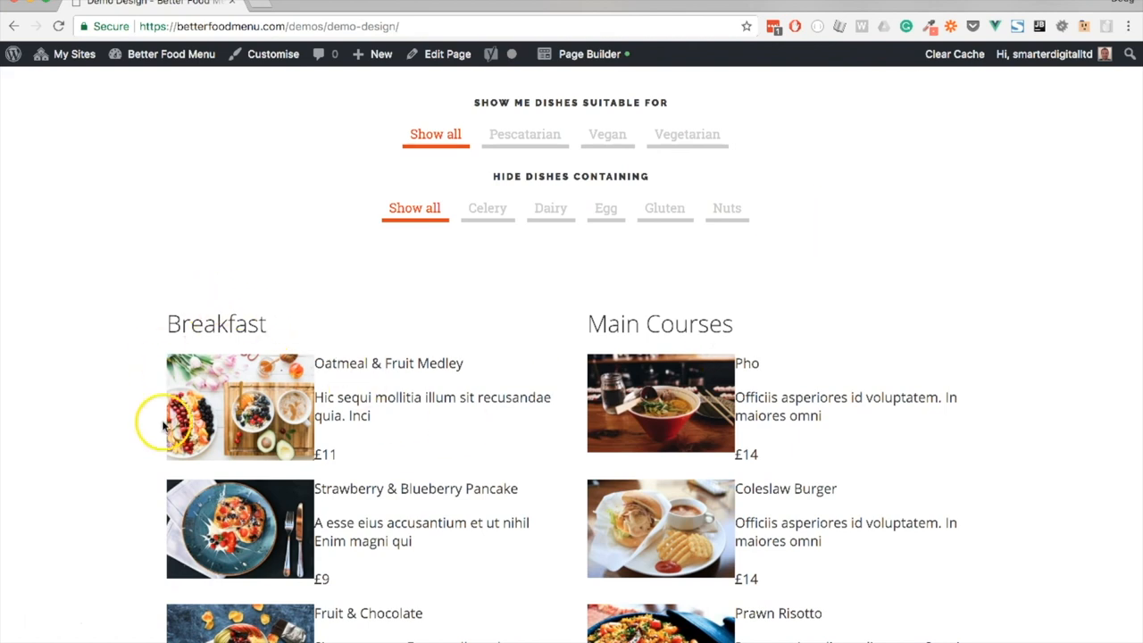
pyautogui.moveTo(265, 312)
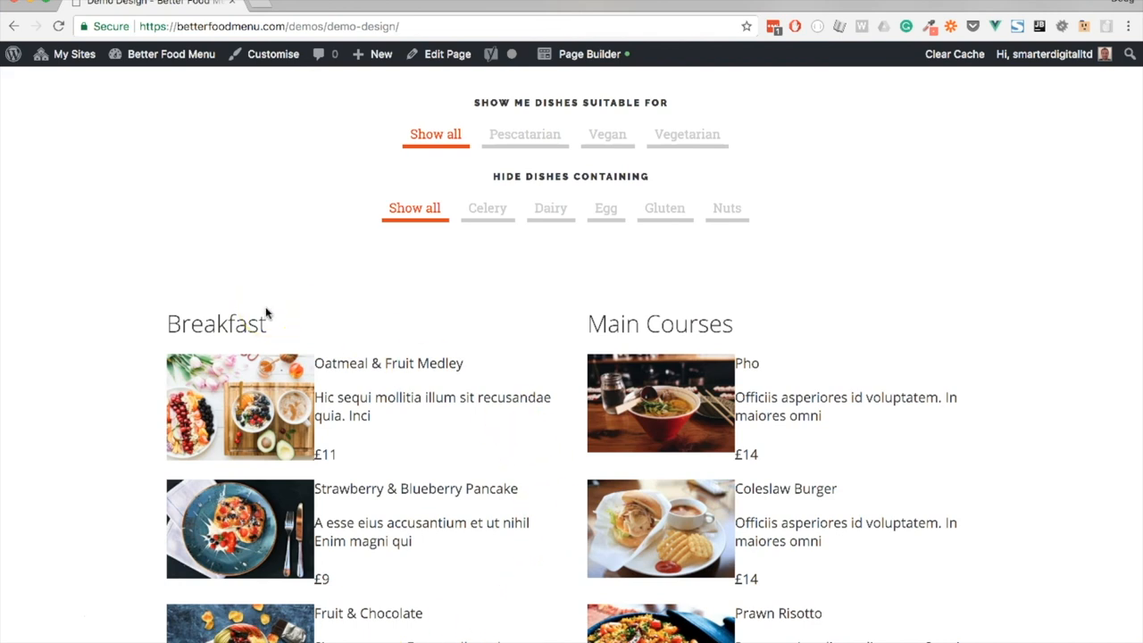